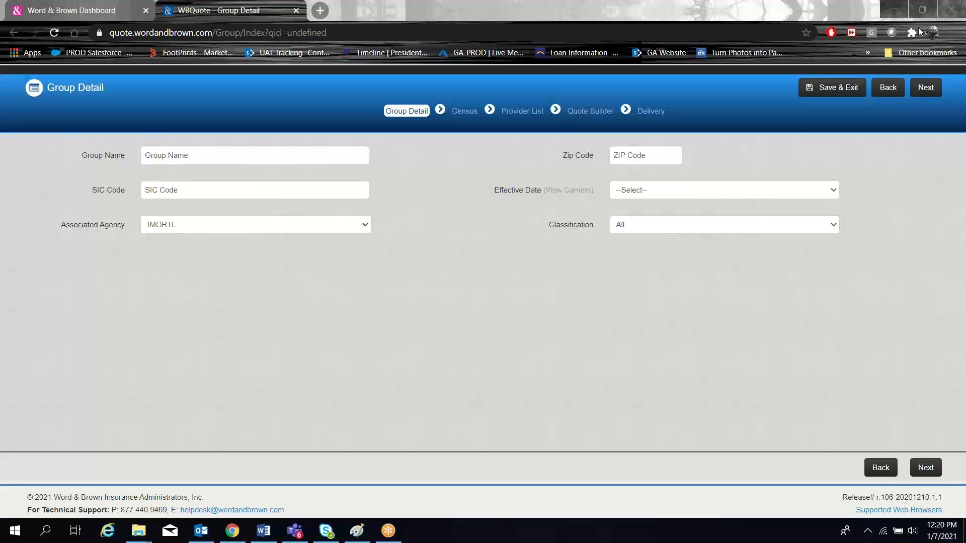
mouse_move(371, 311)
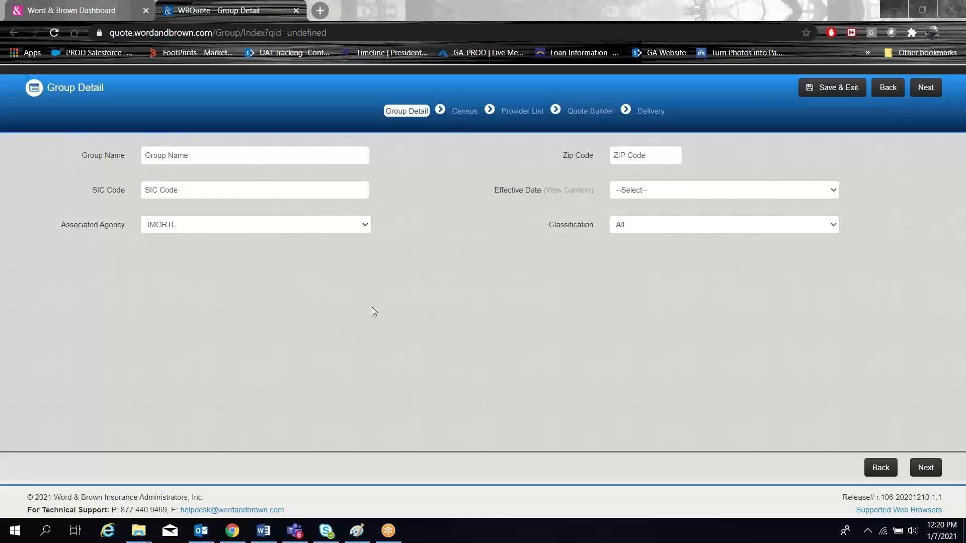
mouse_move(368, 298)
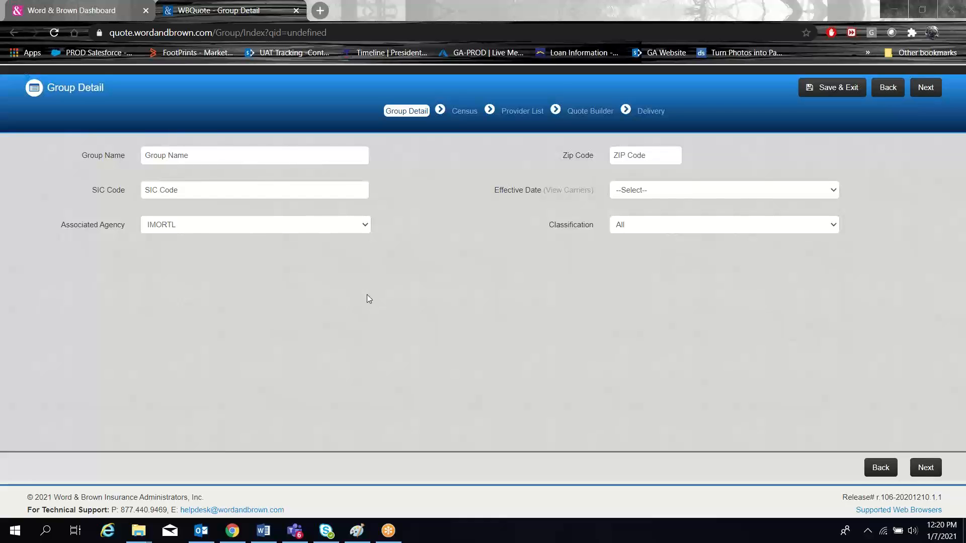
Enter 'new s' in Group Name, choose NEW Sample EC Quote and confirm a new quote for it
left_click(254, 155)
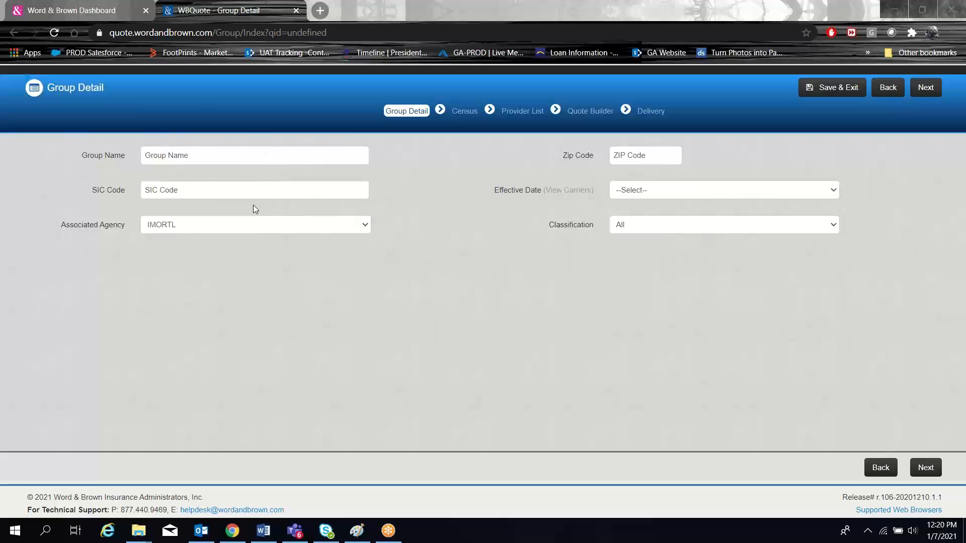
mouse_move(673, 197)
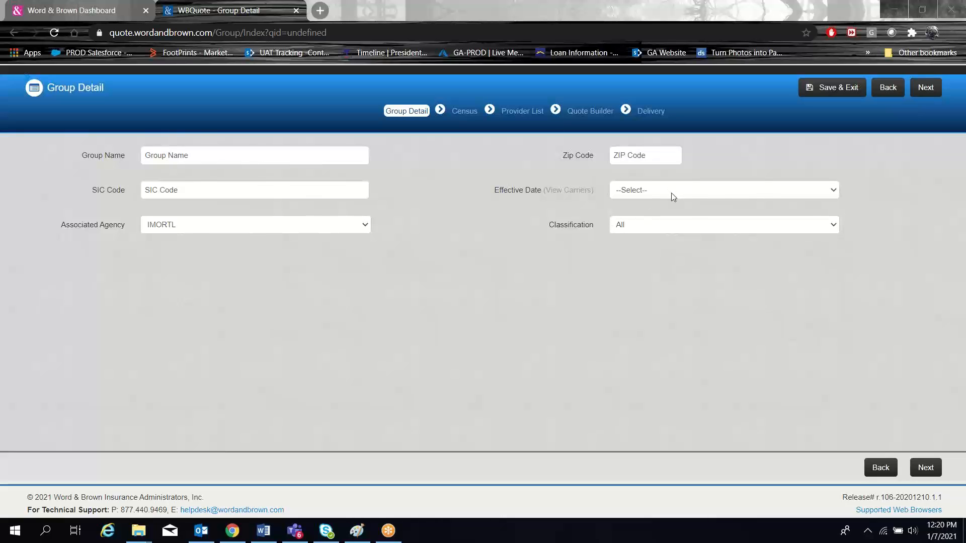
left_click(253, 155)
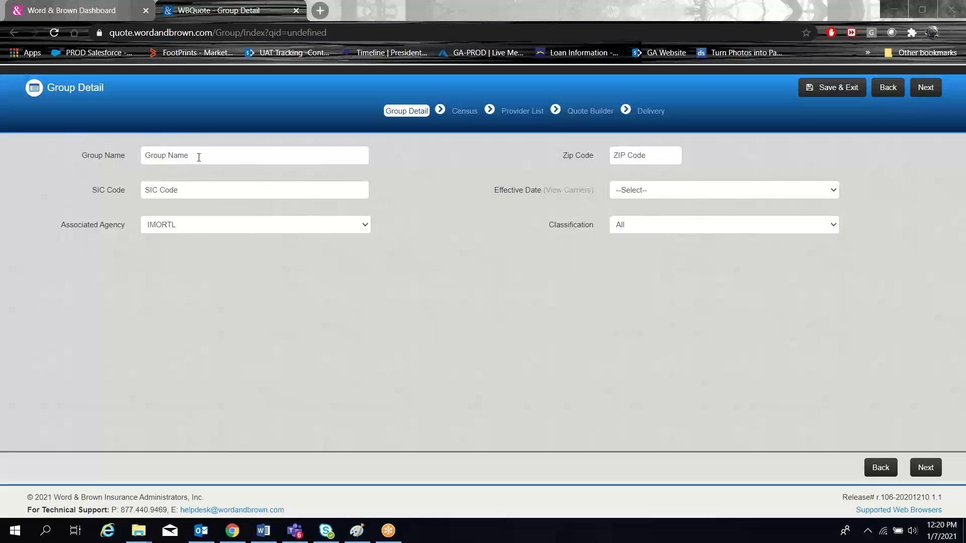
left_click(253, 155)
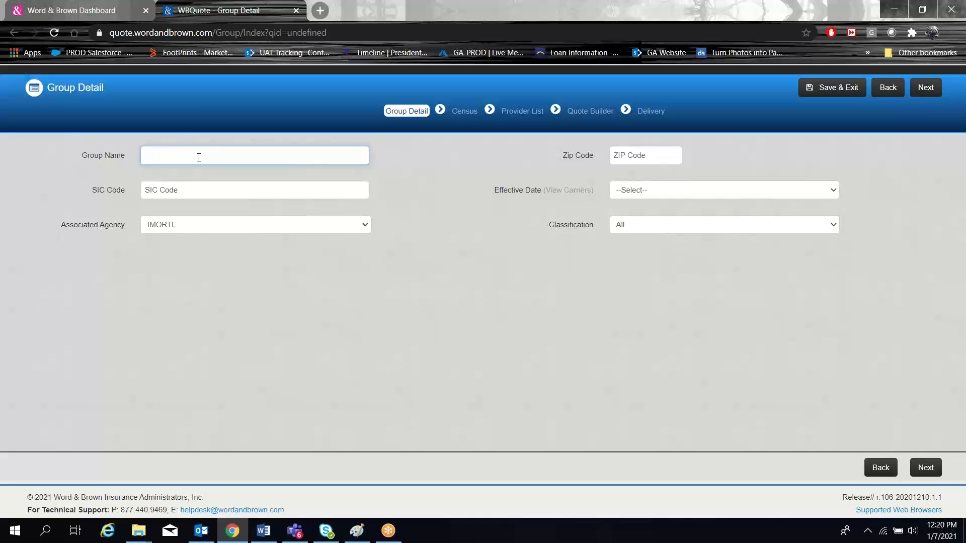
type("new s")
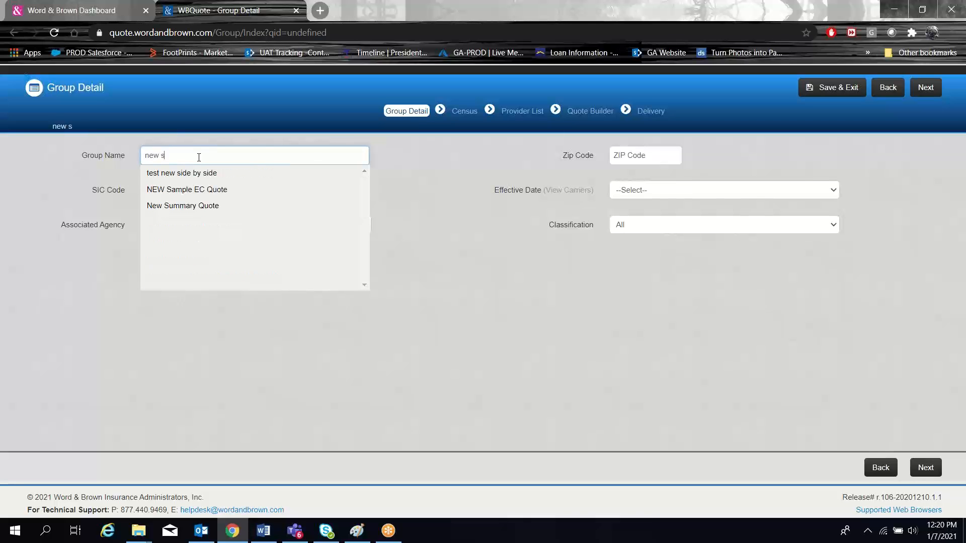
mouse_move(187, 189)
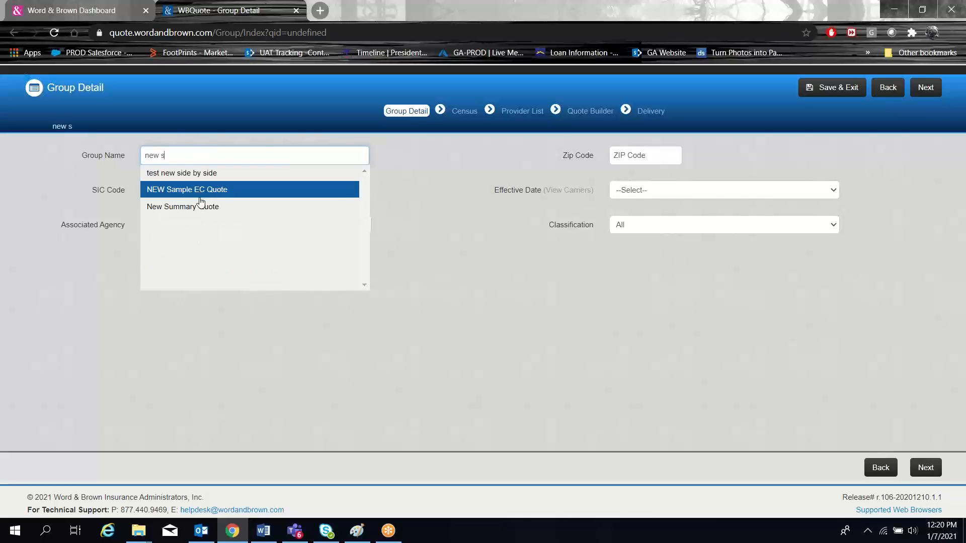
left_click(188, 189)
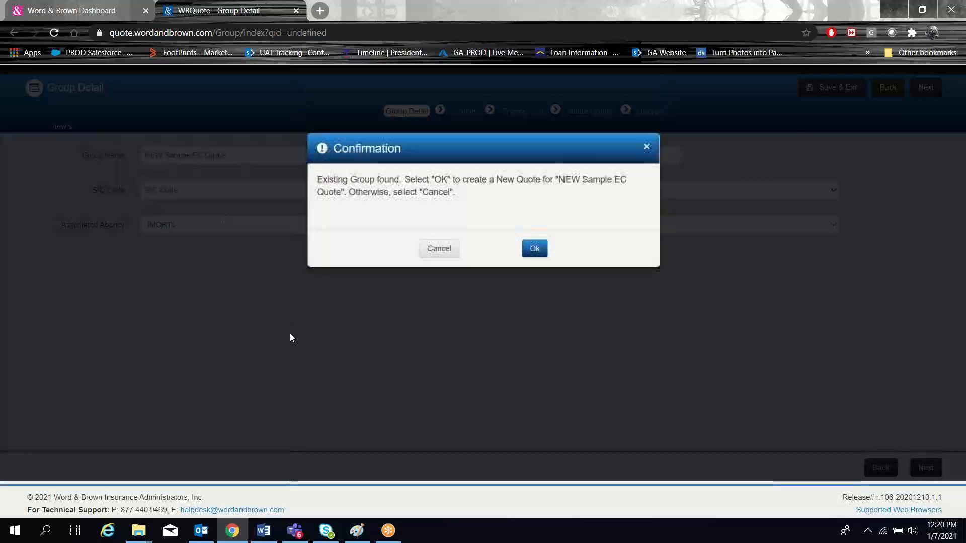
left_click(533, 248)
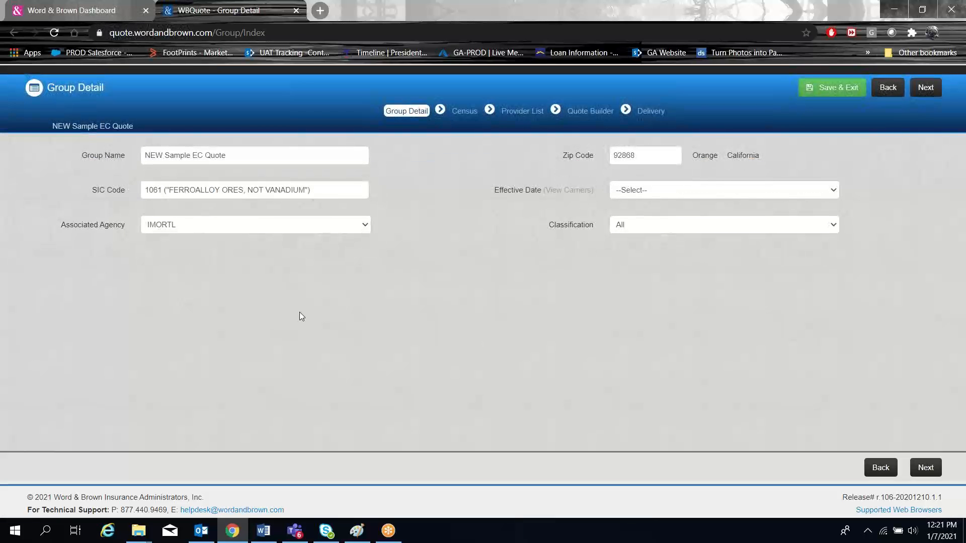
mouse_move(584, 182)
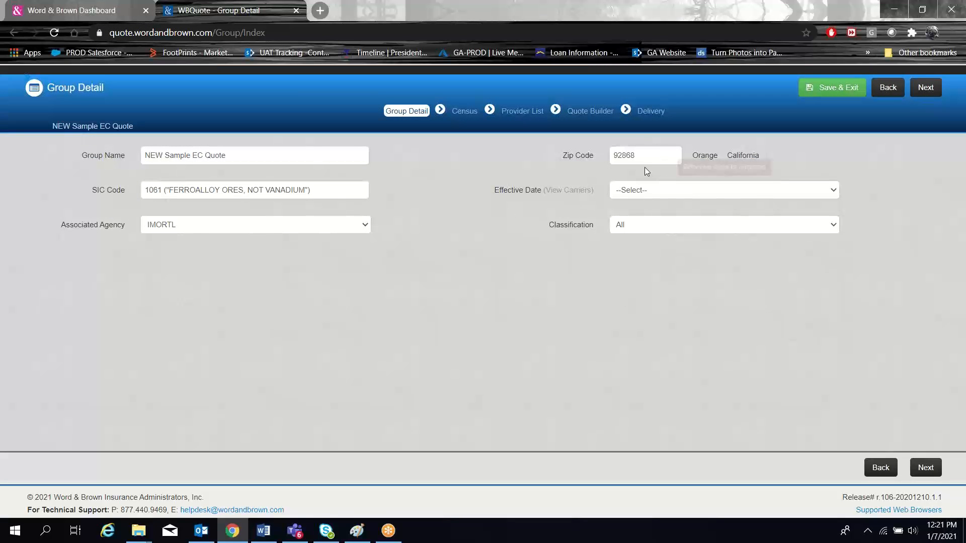
Replace the ZIP code with 90630 and set the county to Los Angeles
left_click(644, 155)
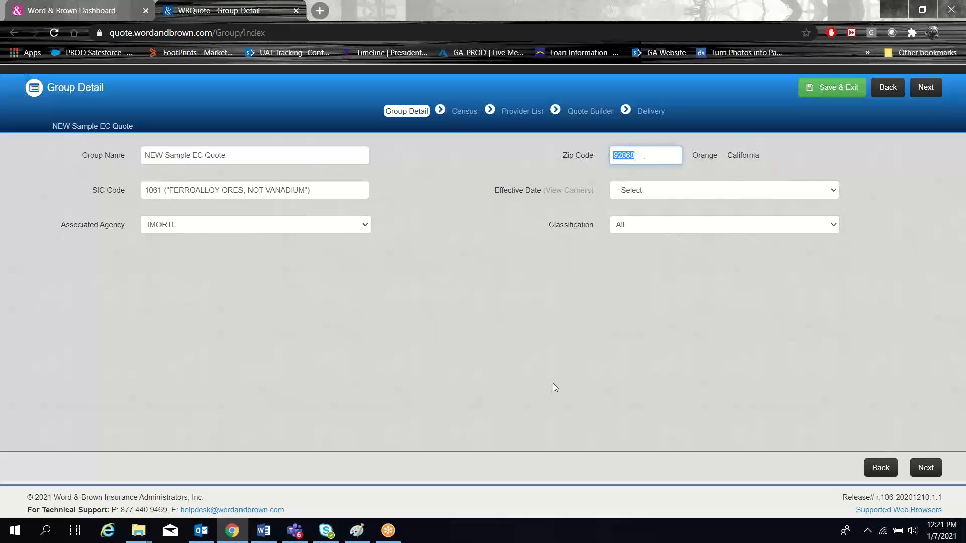
type("90630")
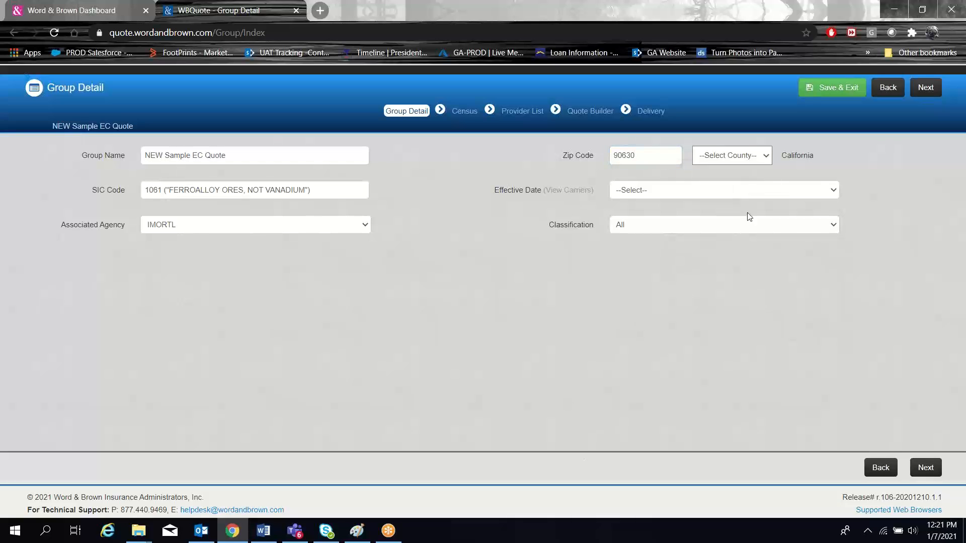
left_click(730, 155)
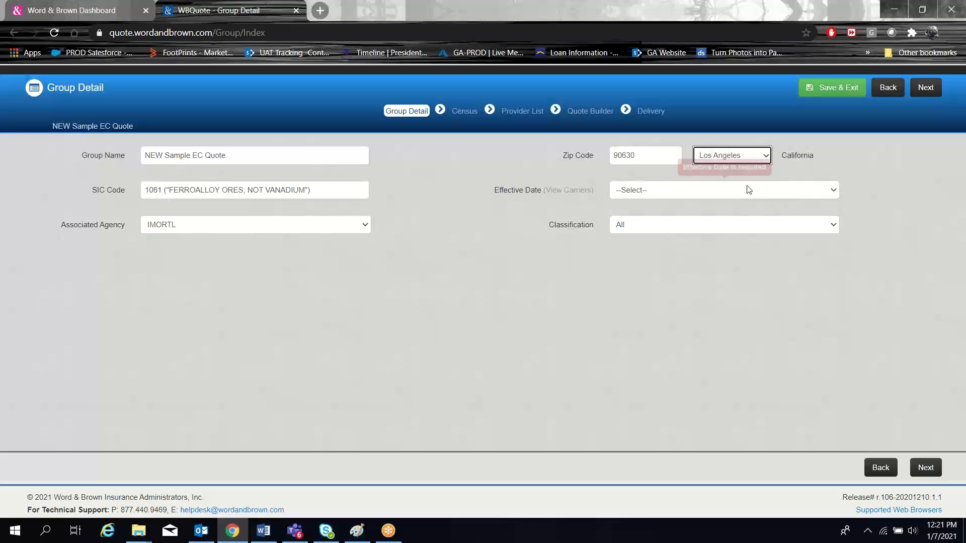
mouse_move(648, 356)
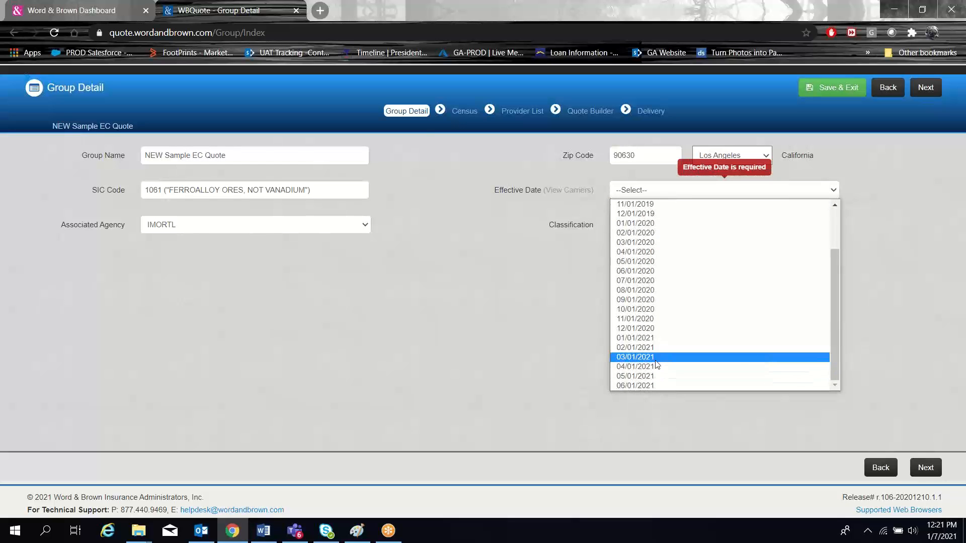
Set the effective date to 03/01/2021 and dismiss the available carriers popup
left_click(634, 356)
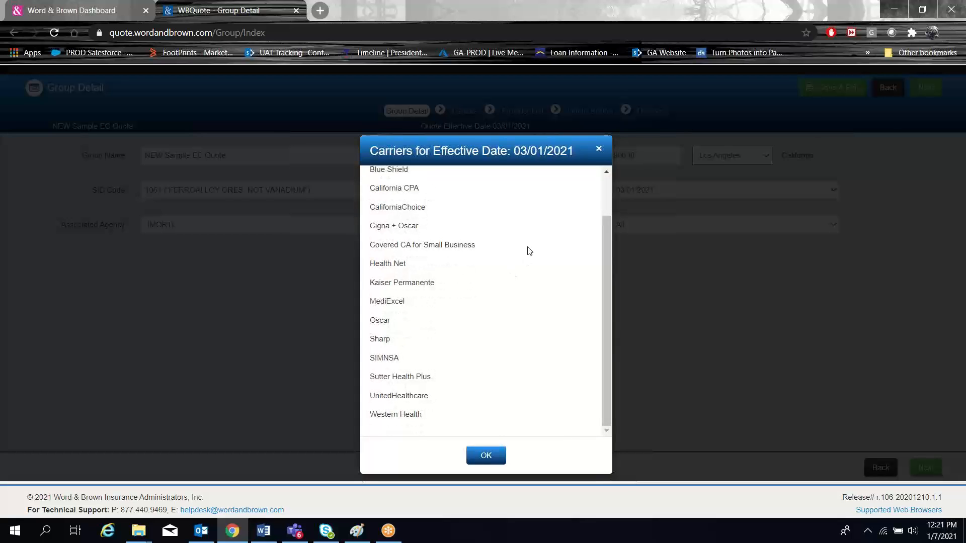
scroll("up", 3)
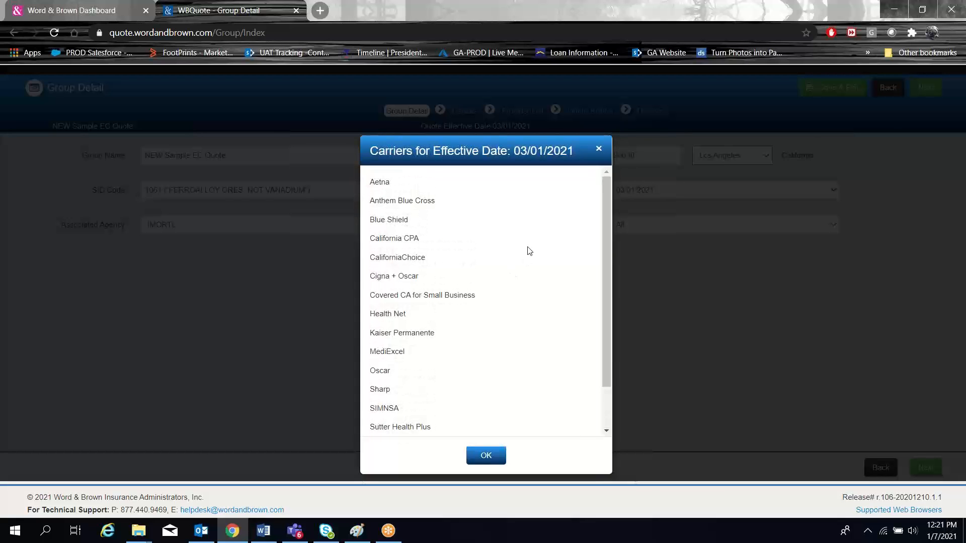
left_click(484, 454)
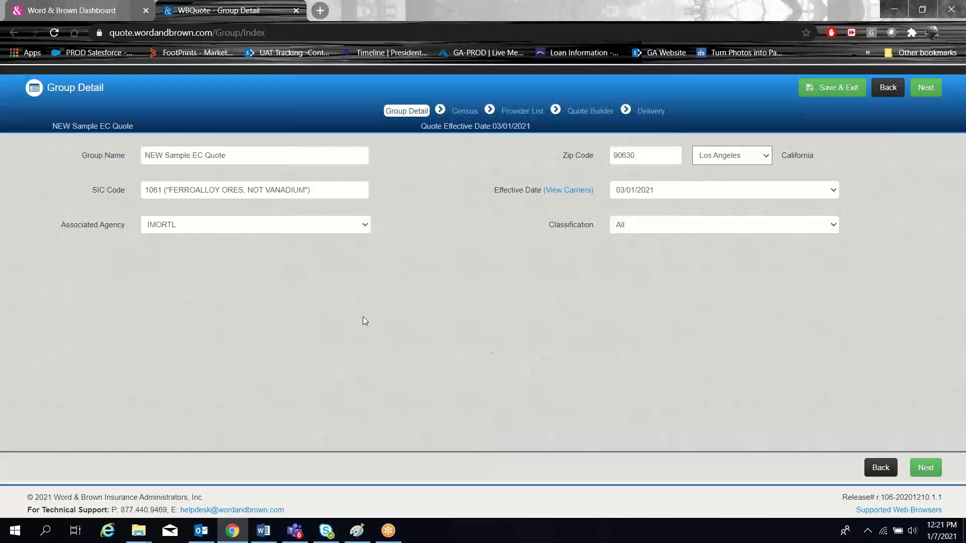
Replace the SIC code by searching and choosing 6411 Insurance Agents and Brokers
left_click(253, 190)
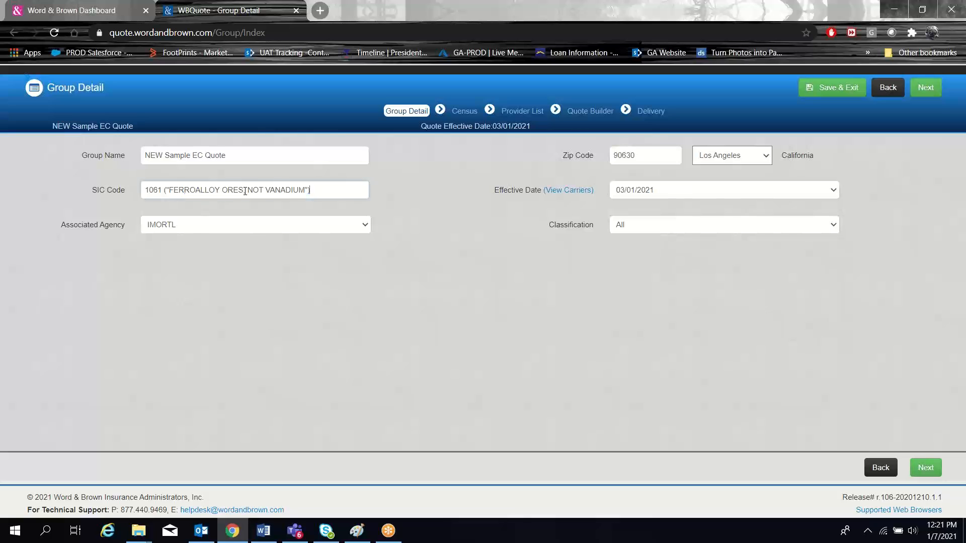
triple_click(252, 190)
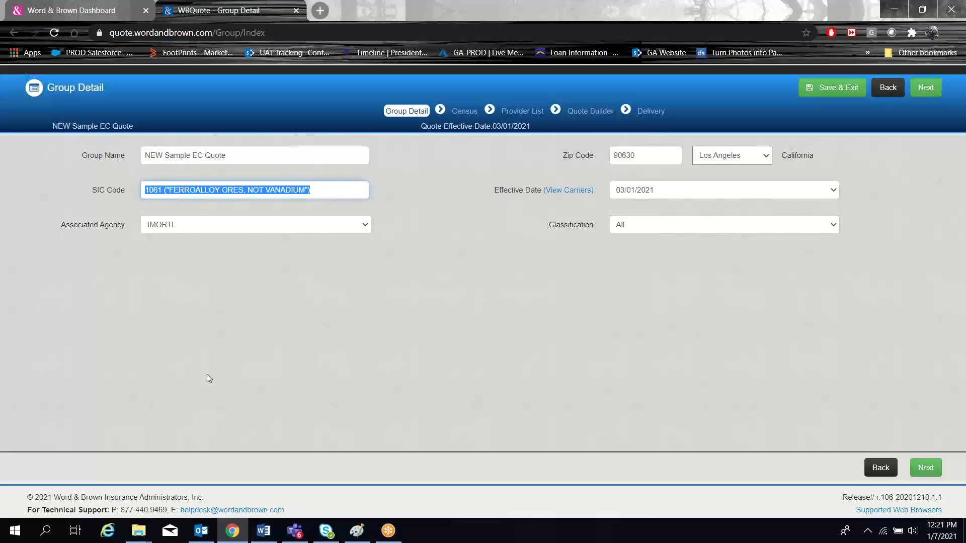
type("6")
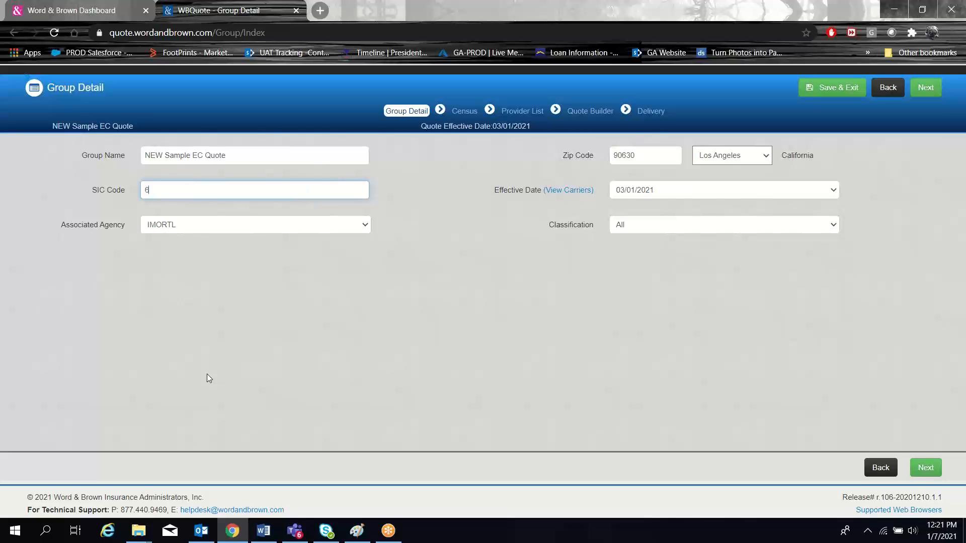
type("41")
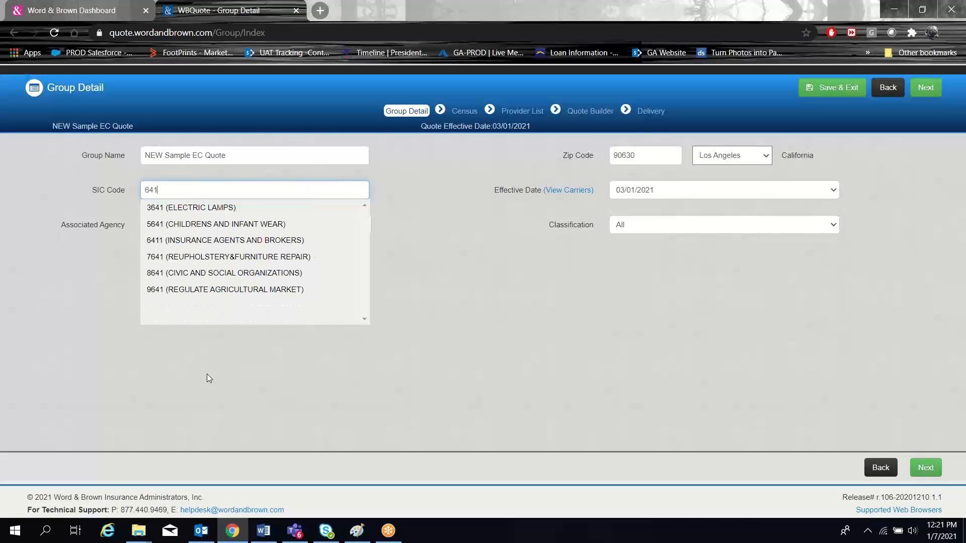
key("Backspace")
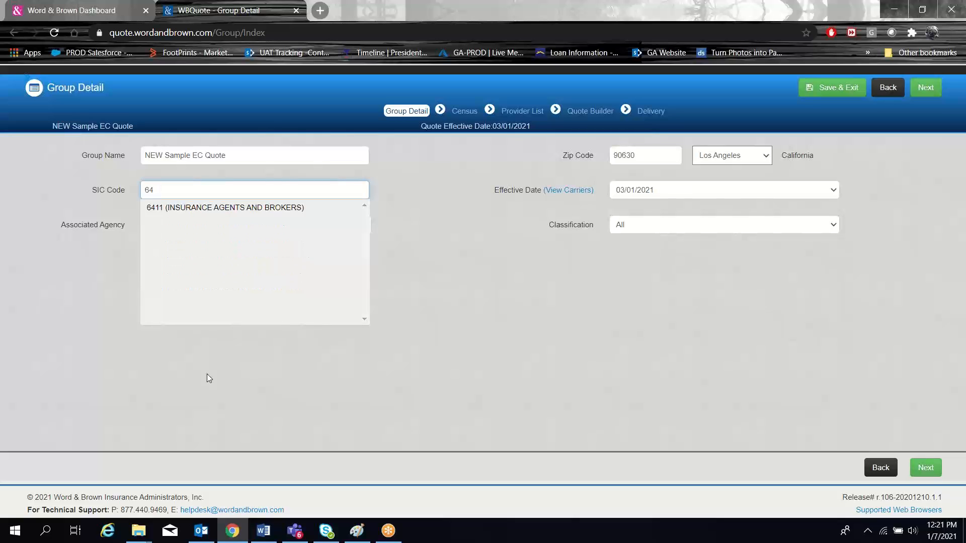
type("insurance")
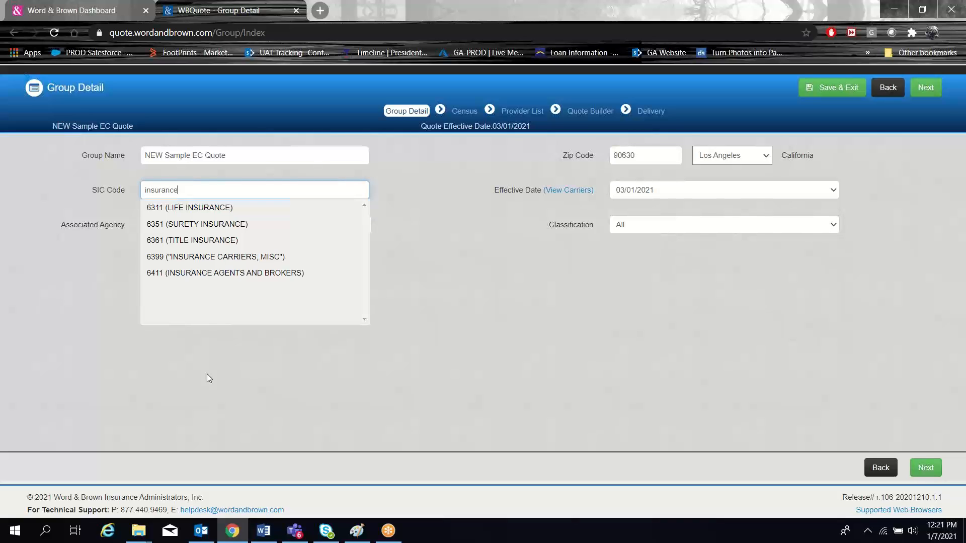
mouse_move(224, 272)
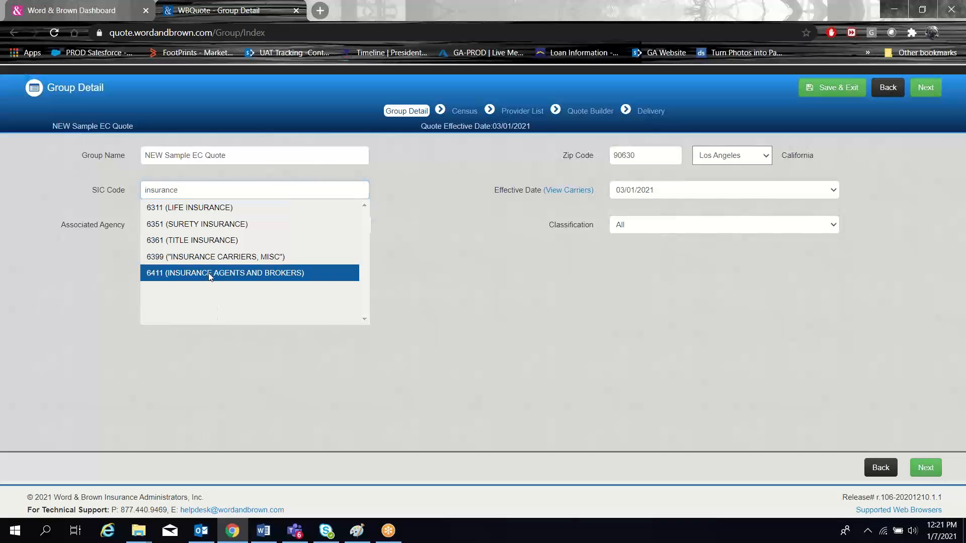
left_click(224, 273)
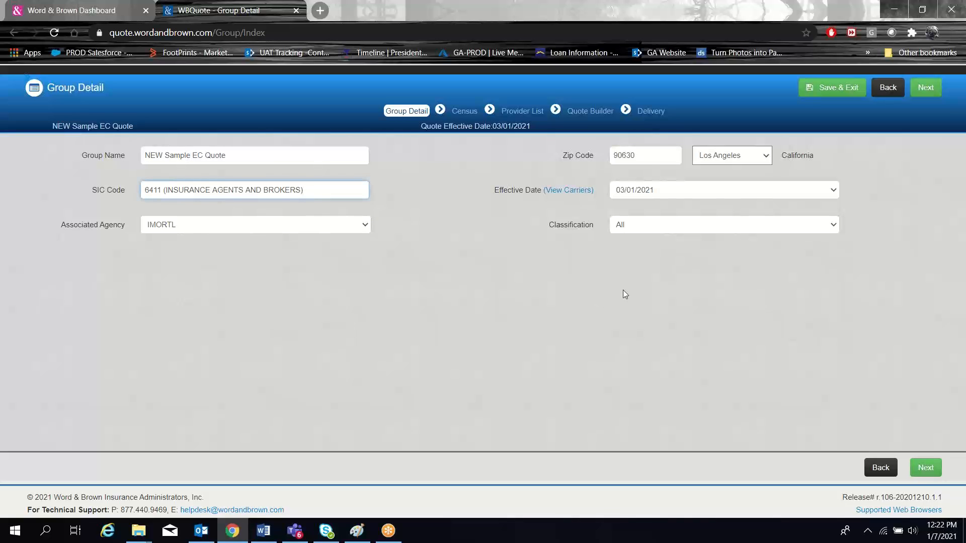
mouse_move(600, 390)
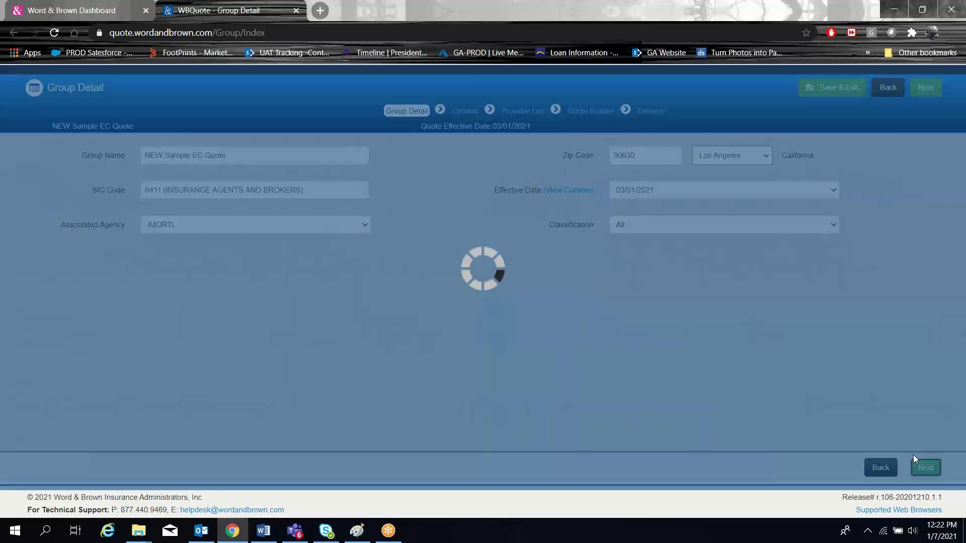
Save the group details and advance to the Census step with zero employees
left_click(925, 467)
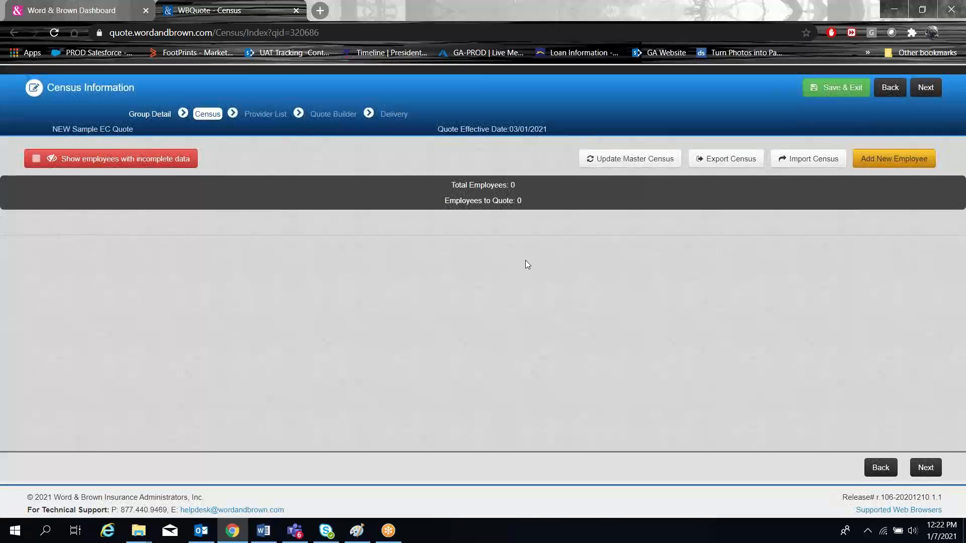
mouse_move(514, 269)
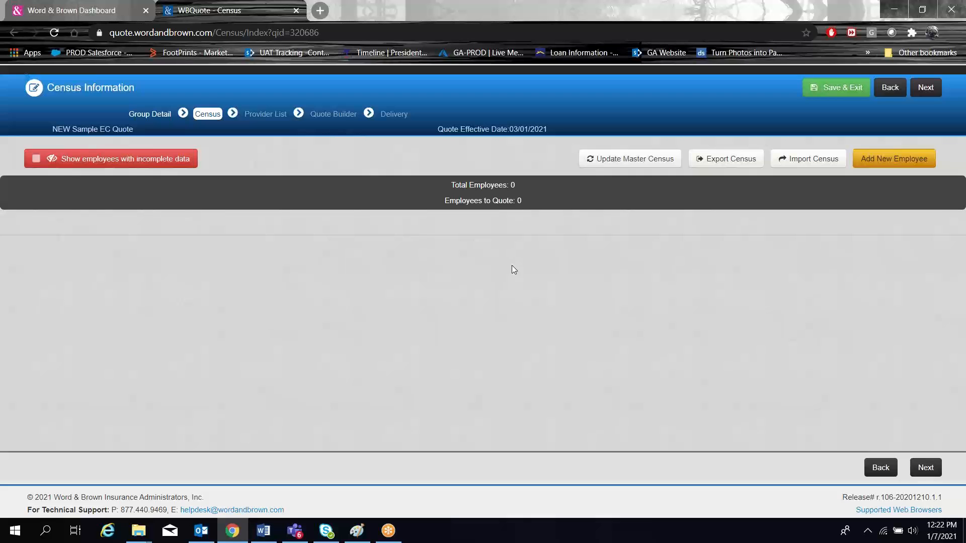
mouse_move(893, 158)
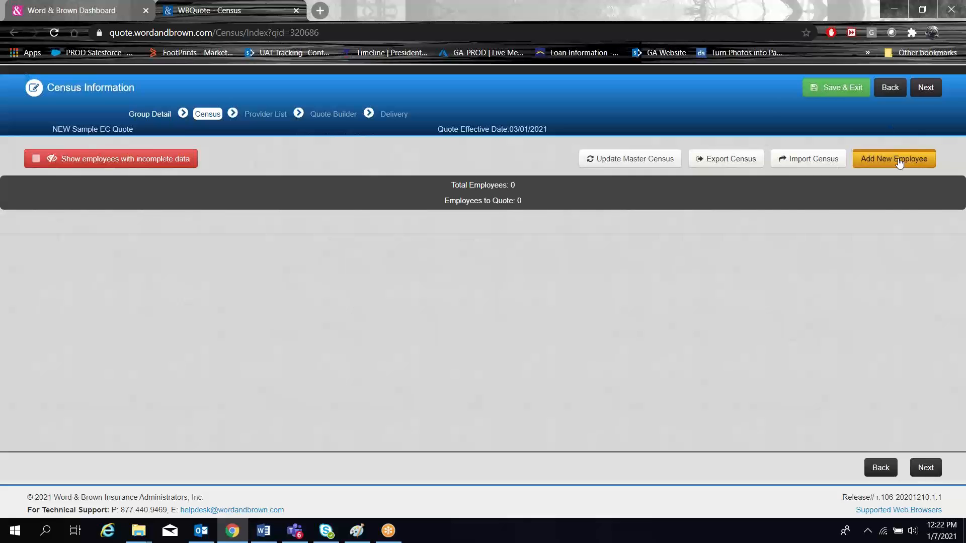
mouse_move(809, 158)
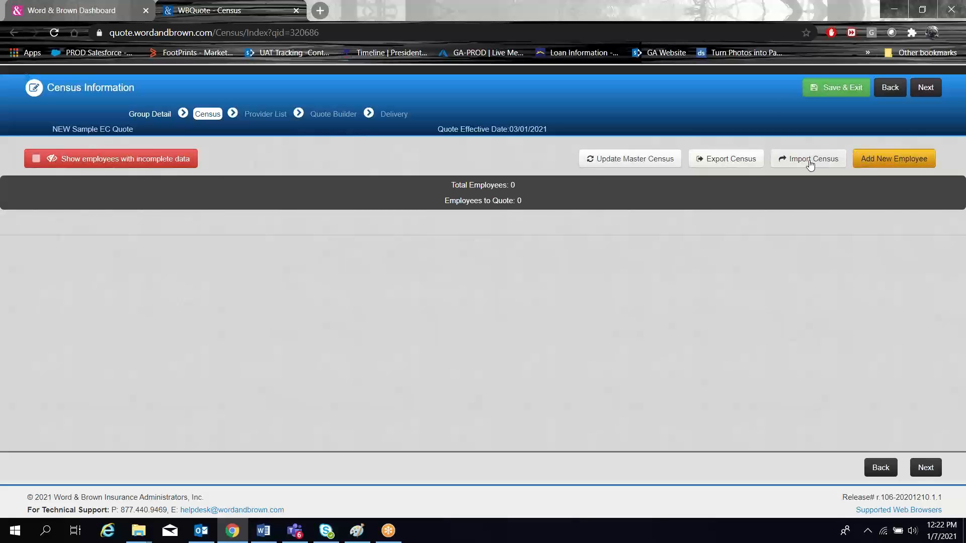
Bring up Import Census and download the preformatted Excel census template
left_click(812, 158)
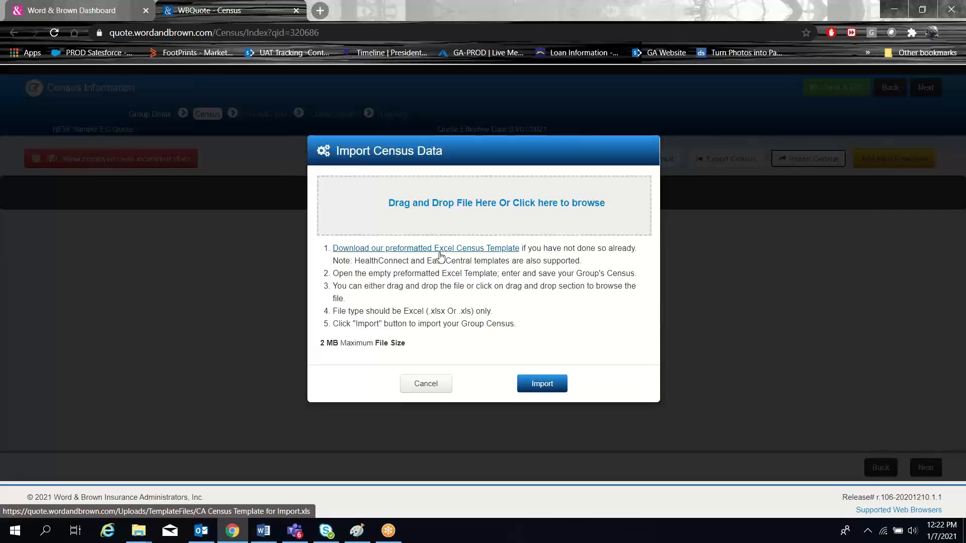
left_click(424, 247)
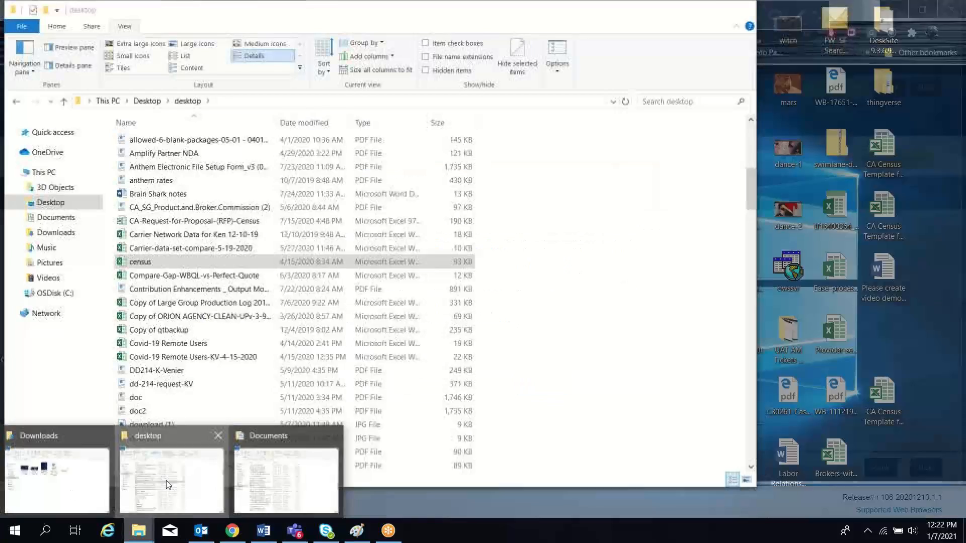
Bring the desktop folder forward and open the census workbook in Excel
left_click(140, 262)
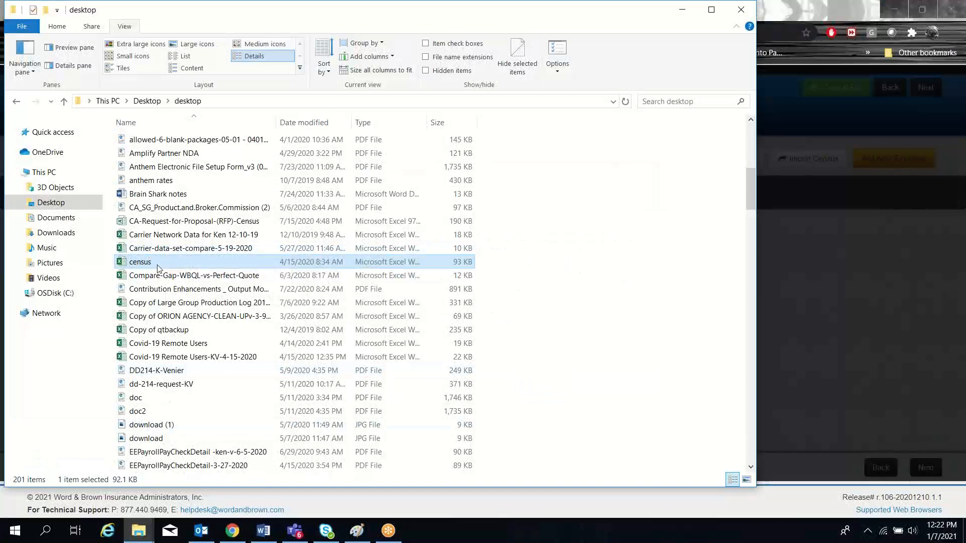
double_click(139, 261)
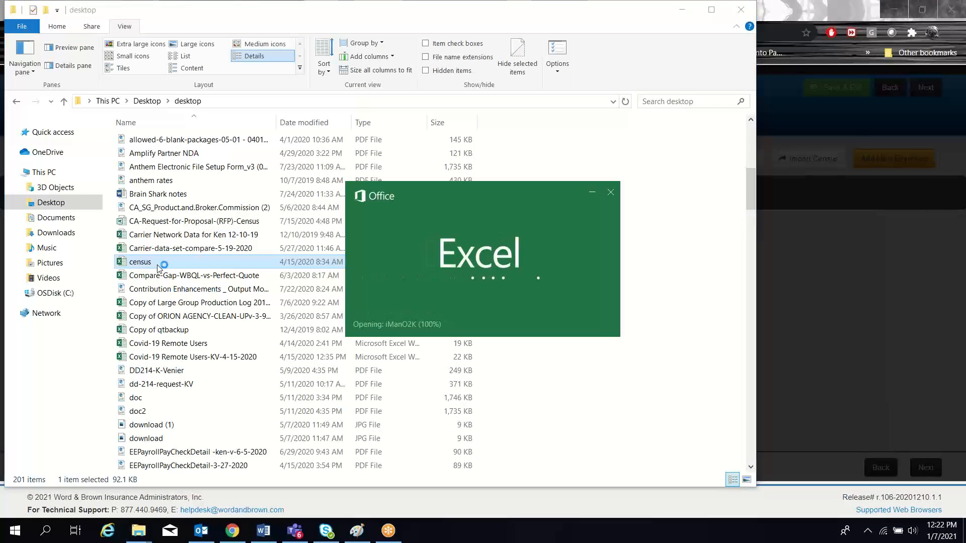
double_click(138, 261)
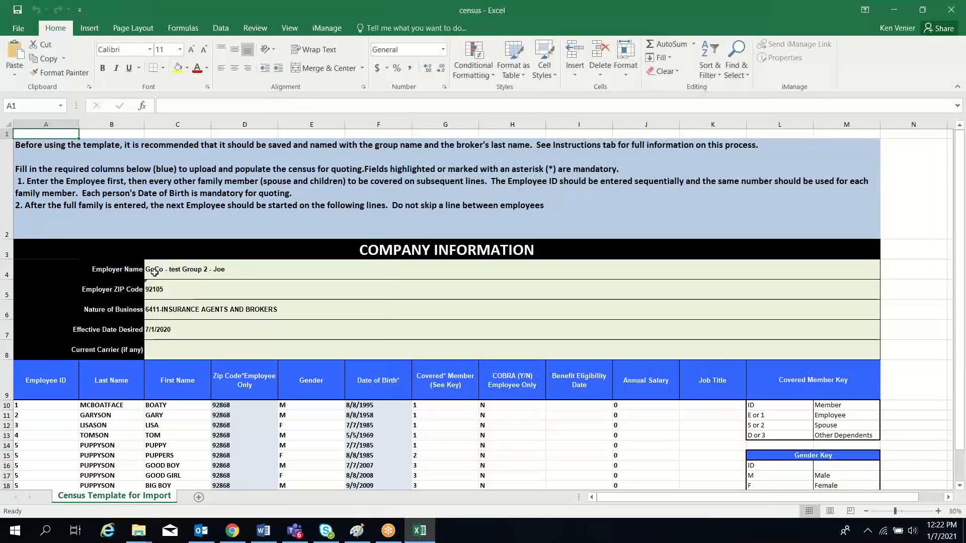
Scroll the census sheet to review the ten member rows under employee IDs 1 to 5
scroll("down", 3)
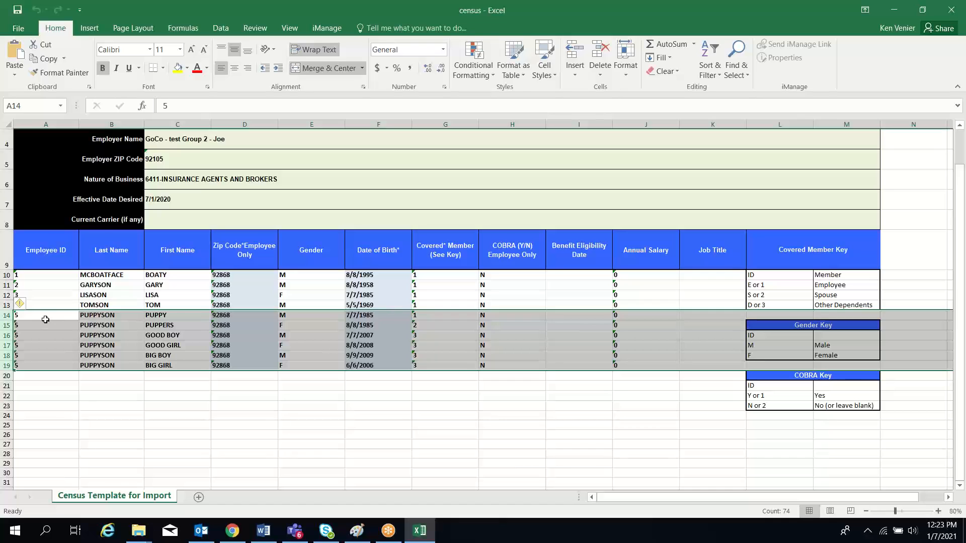
mouse_move(33, 320)
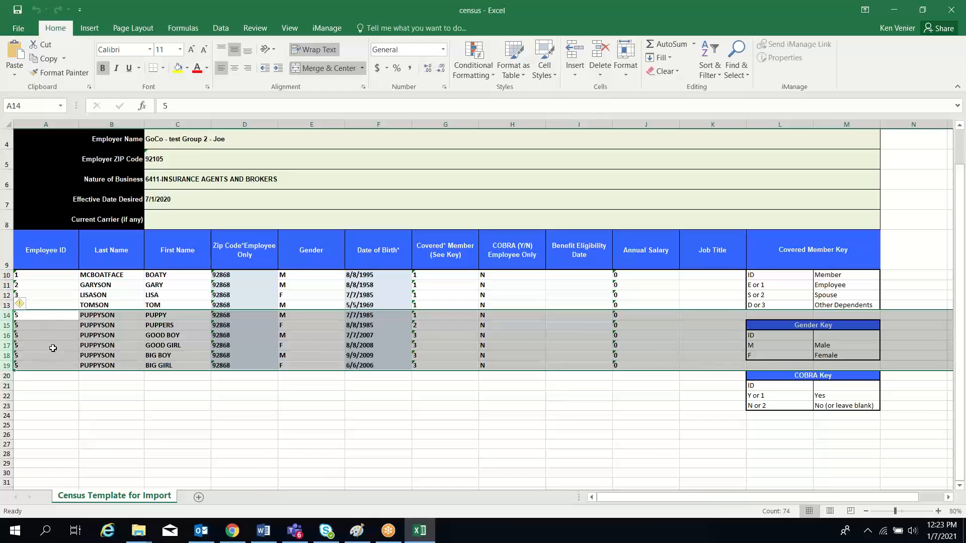
mouse_move(388, 345)
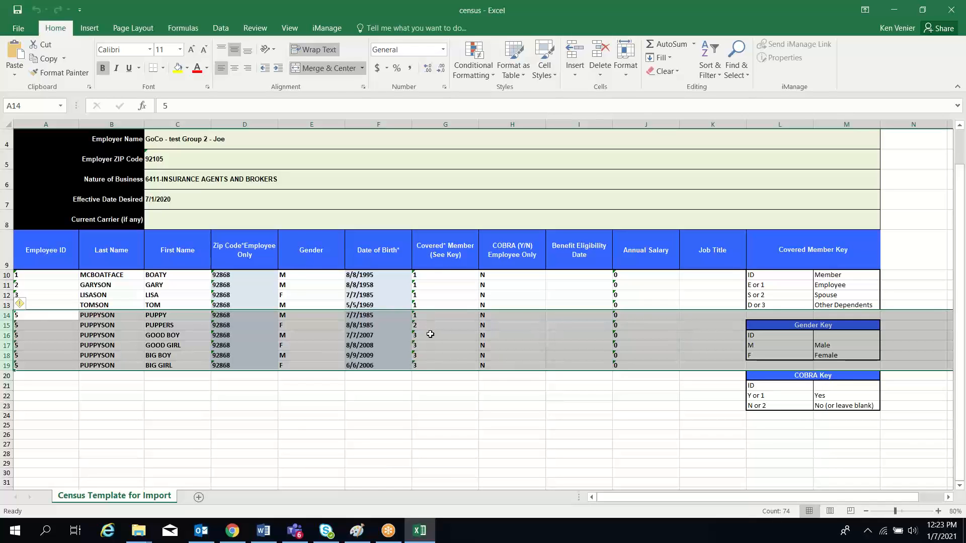
mouse_move(425, 315)
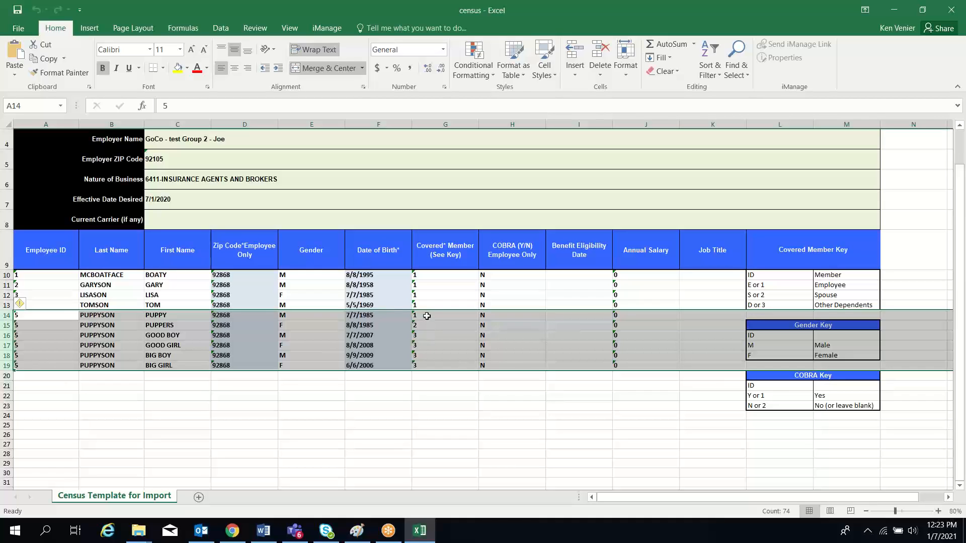
mouse_move(428, 327)
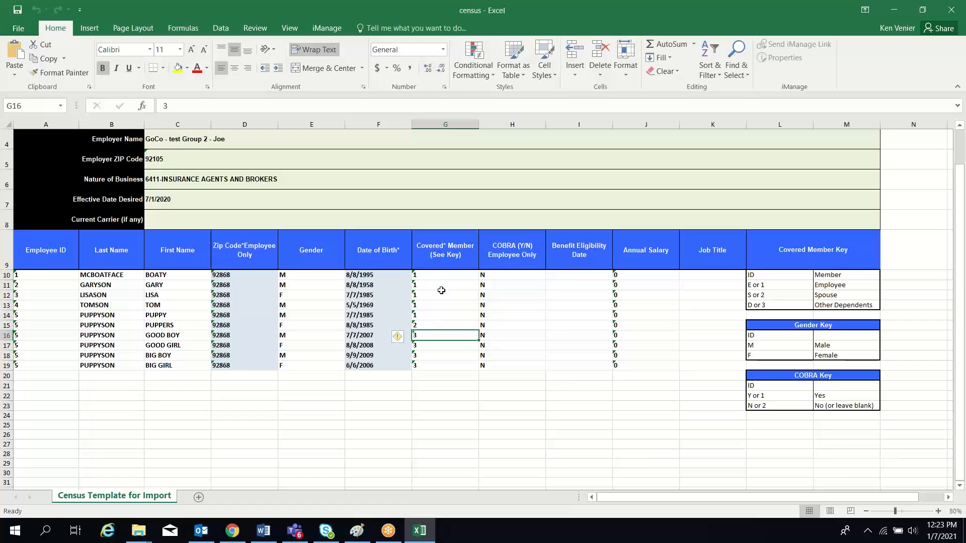
mouse_move(432, 311)
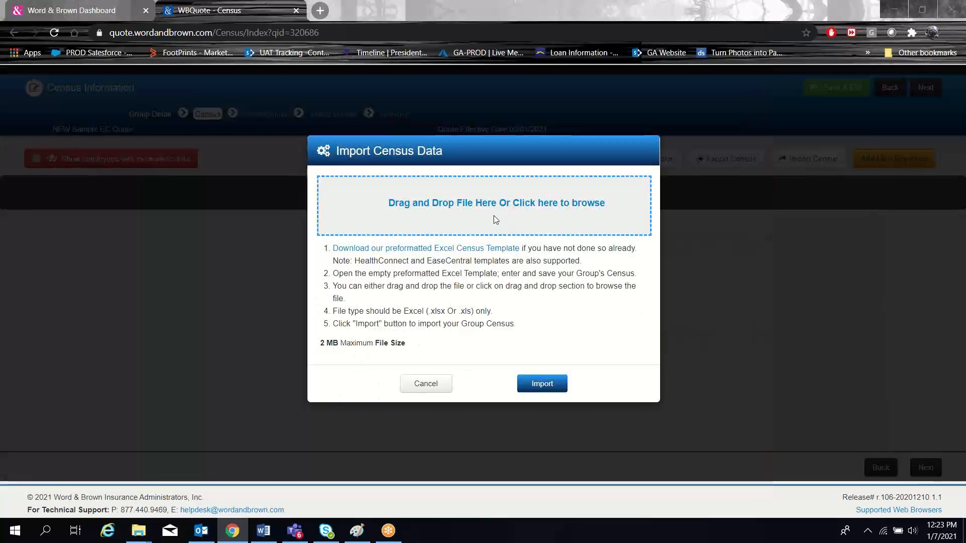
Browse to the census workbook and import it, filling the census list with five employees
left_click(495, 205)
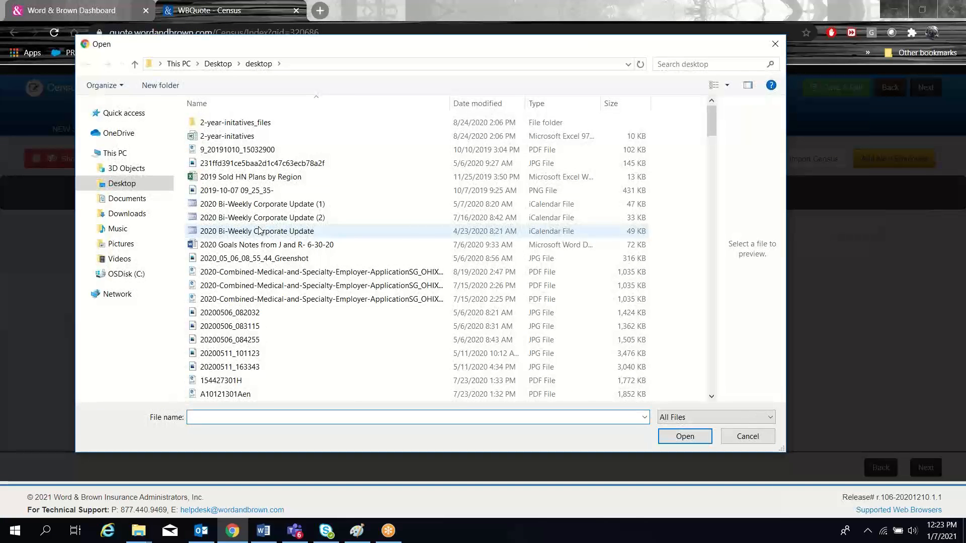
scroll("down", 3)
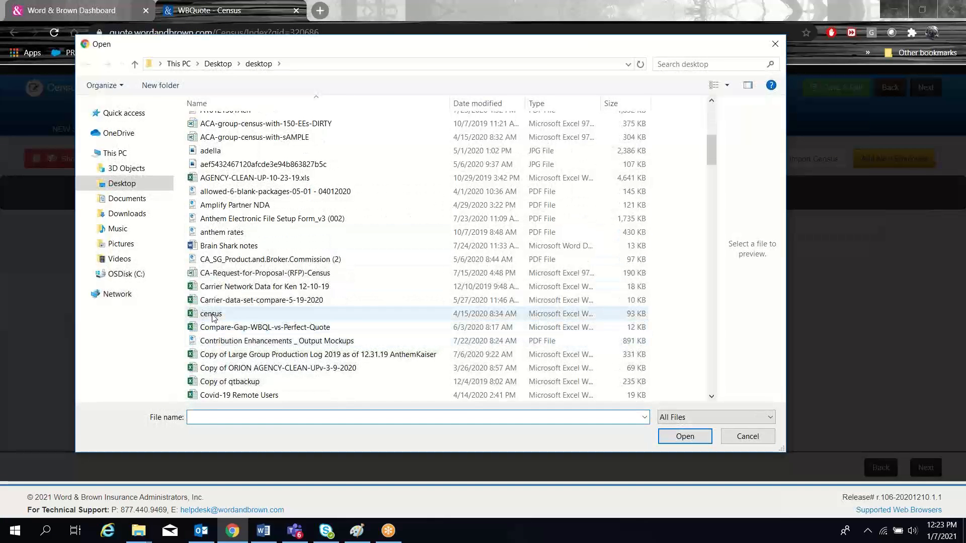
left_click(210, 314)
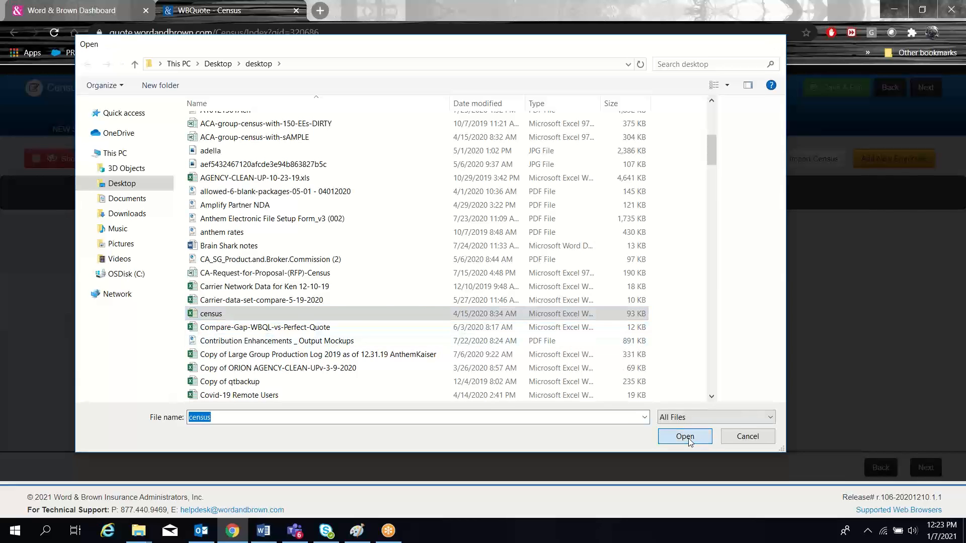
left_click(684, 436)
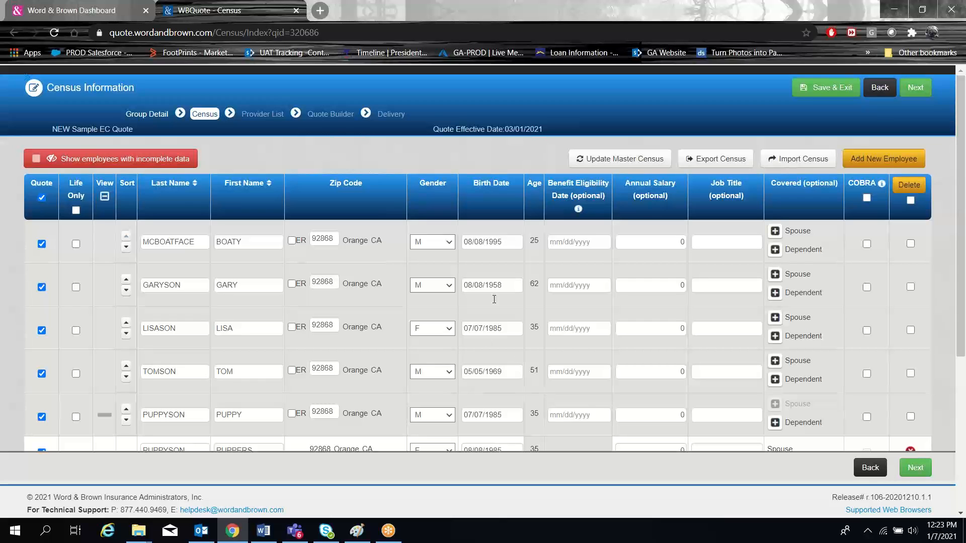
Change the second employee's birth year to 1951 so they are over 65
left_click(490, 284)
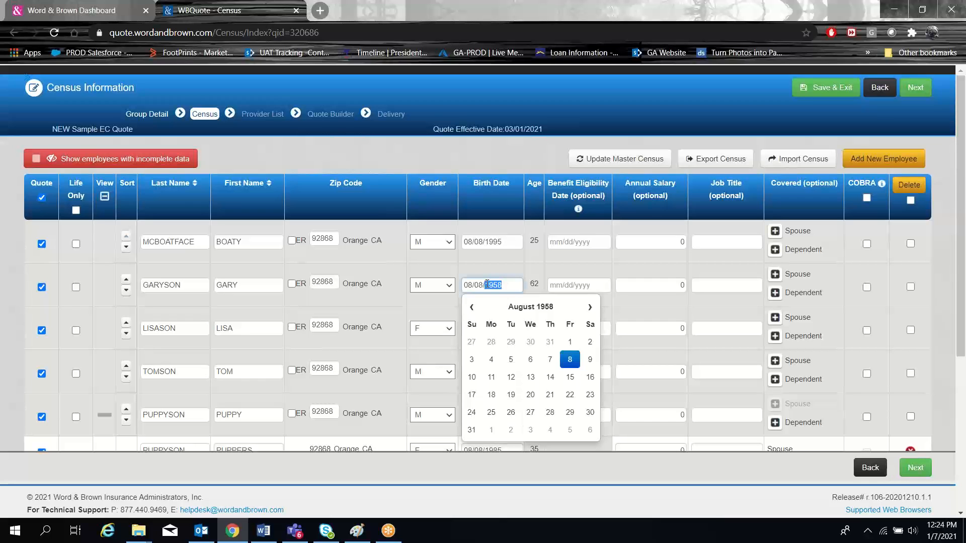
key("Backspace")
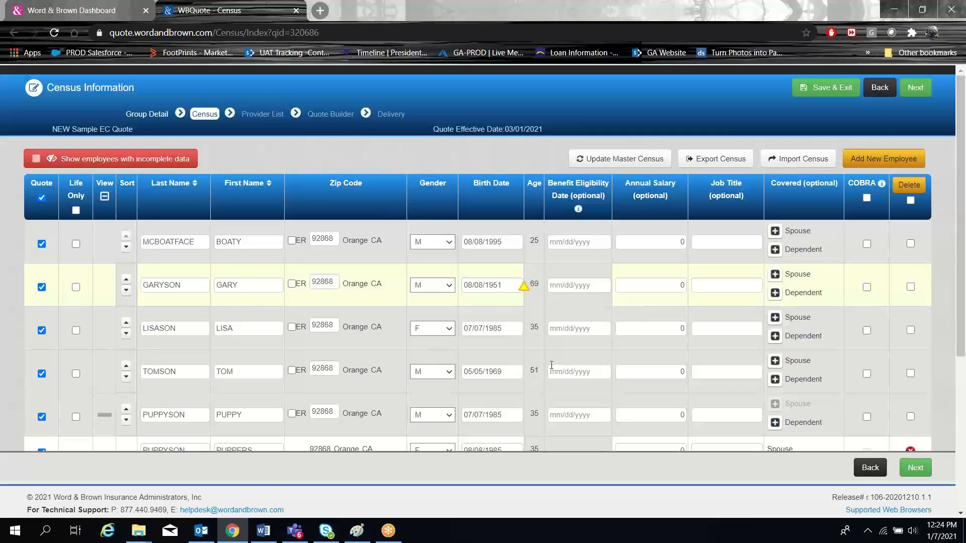
mouse_move(524, 285)
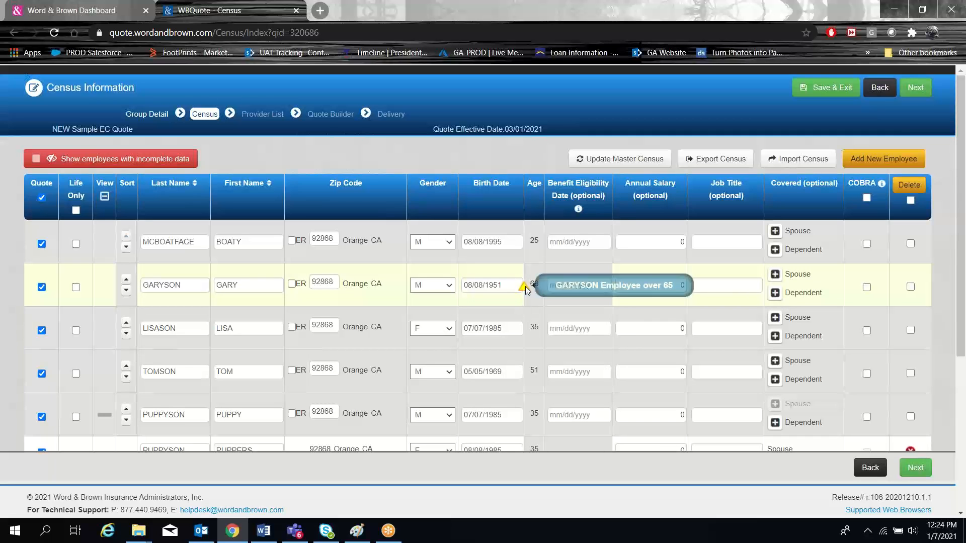
mouse_move(525, 291)
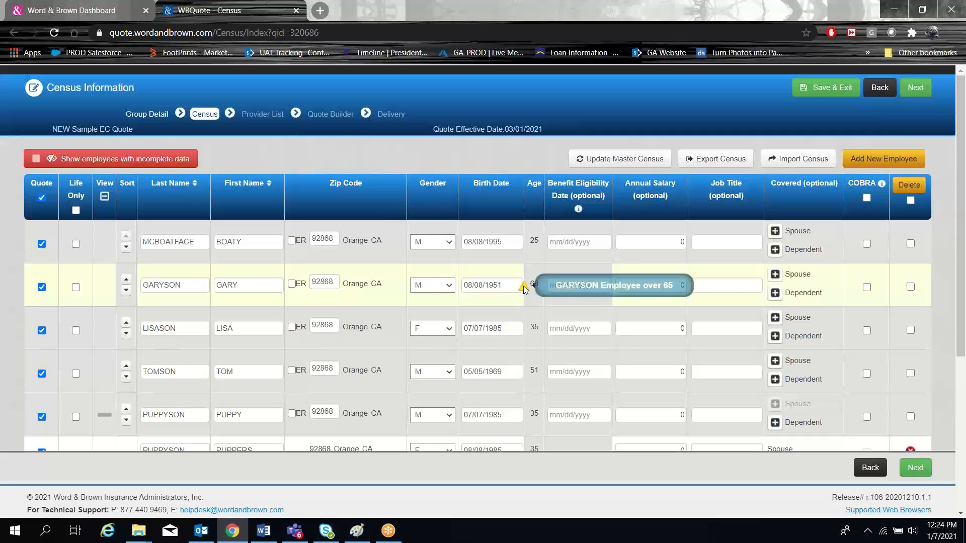
scroll("down", 3)
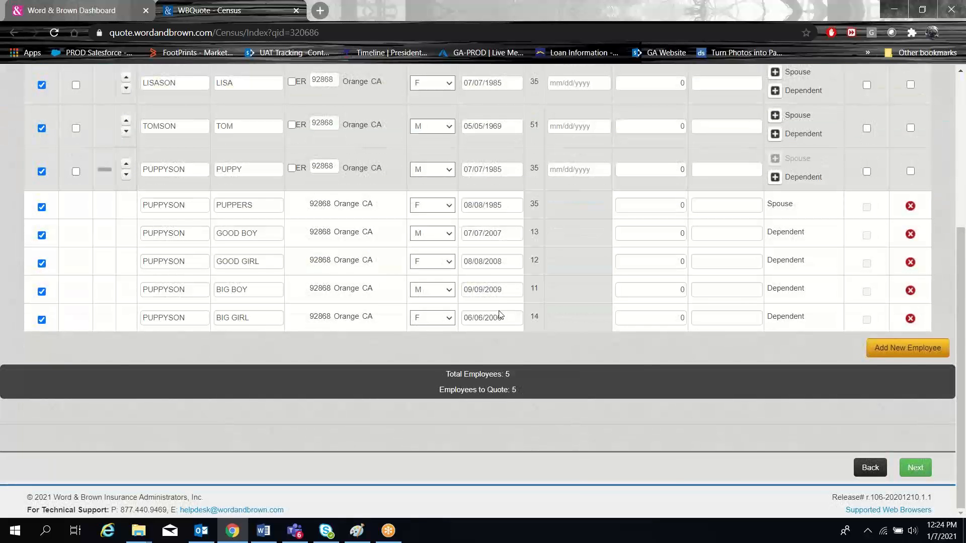
Change the older Puppyson son's birth year to 1991 so he is over 26
left_click(491, 290)
type("1991")
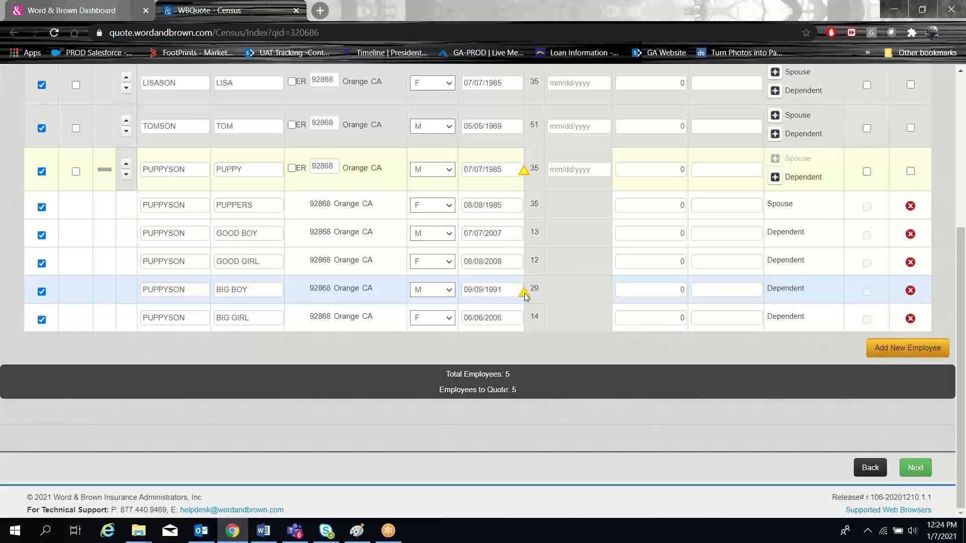
mouse_move(525, 294)
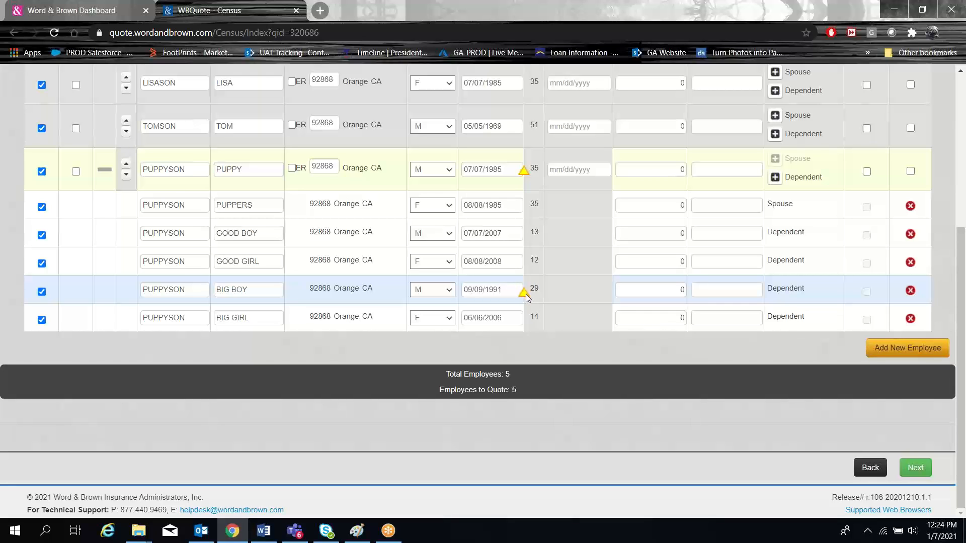
mouse_move(523, 169)
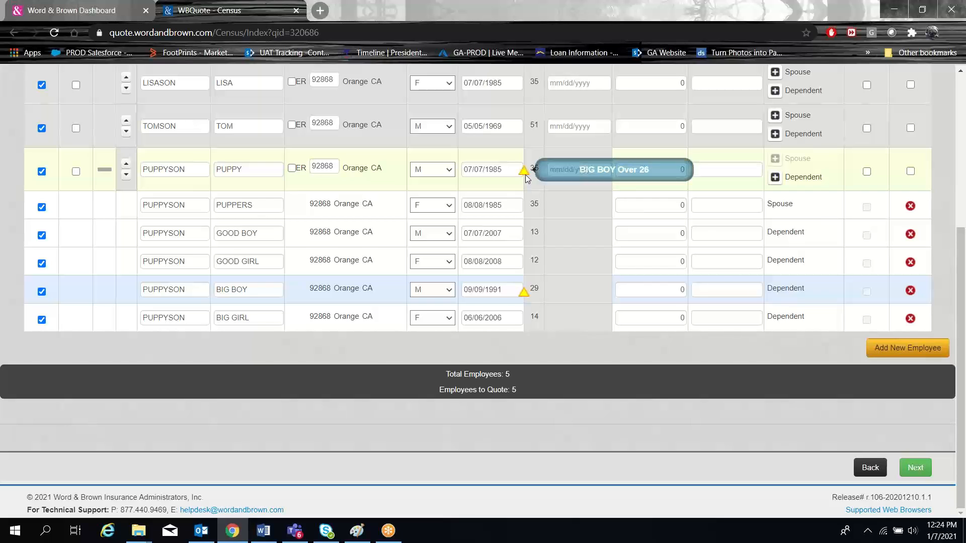
left_click(490, 290)
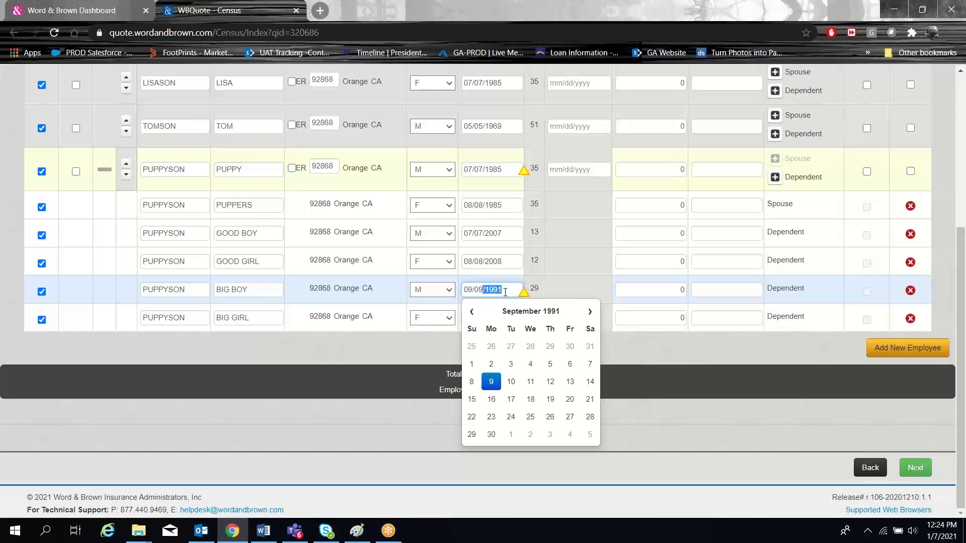
key("backspace")
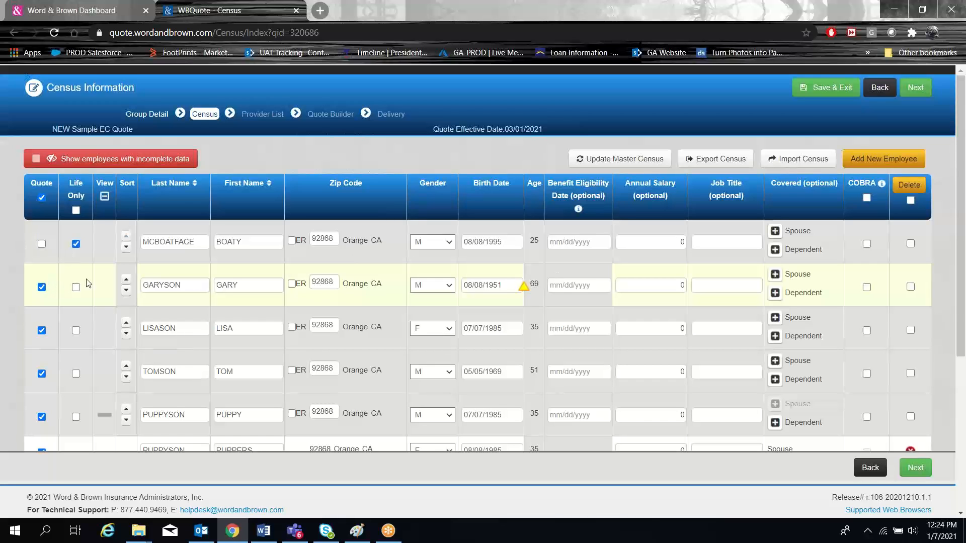
mouse_move(211, 280)
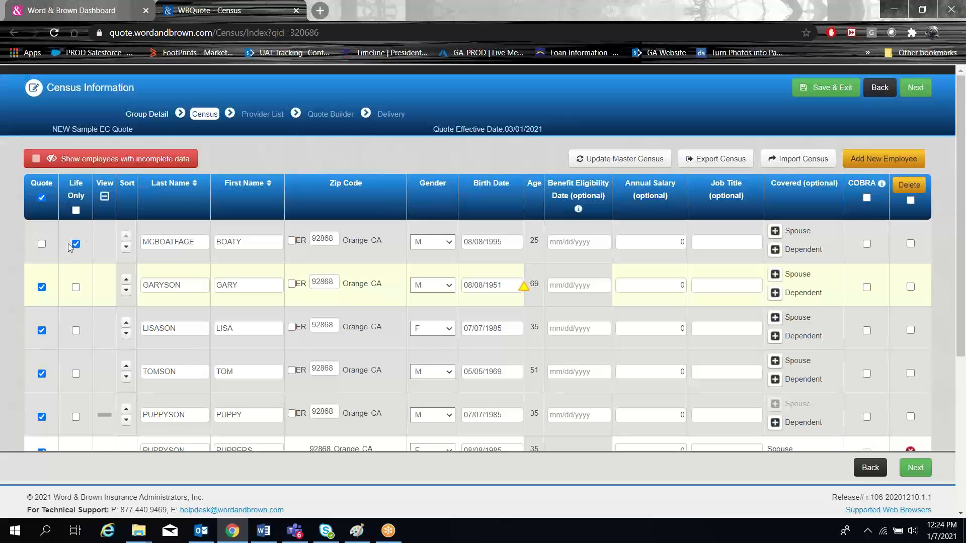
Take Boaty McBoatface off life-only coverage and toggle COBRA on then off
left_click(40, 244)
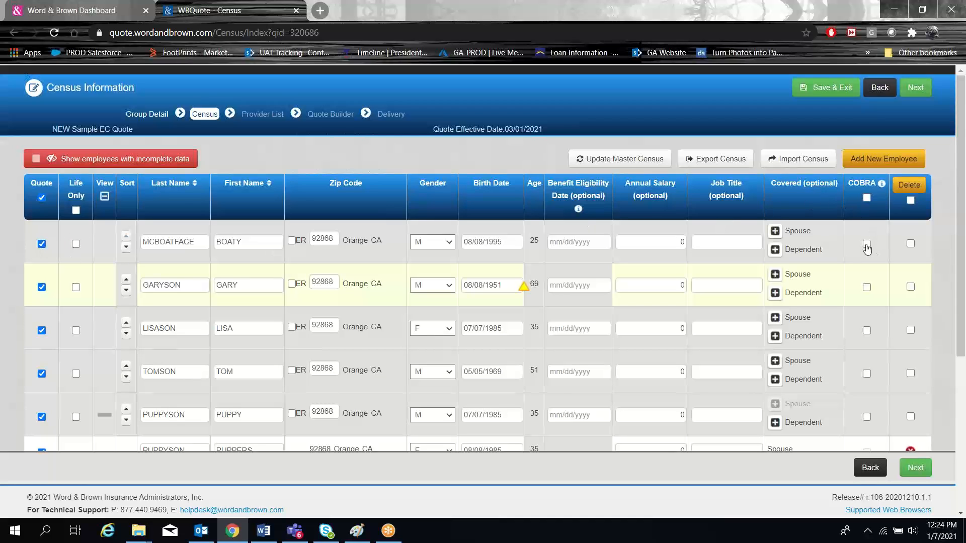
left_click(866, 244)
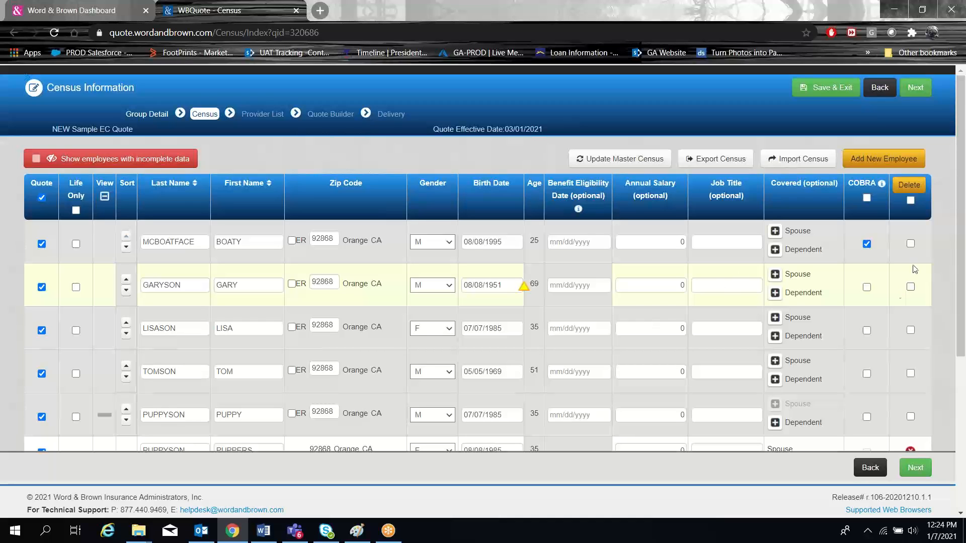
left_click(866, 244)
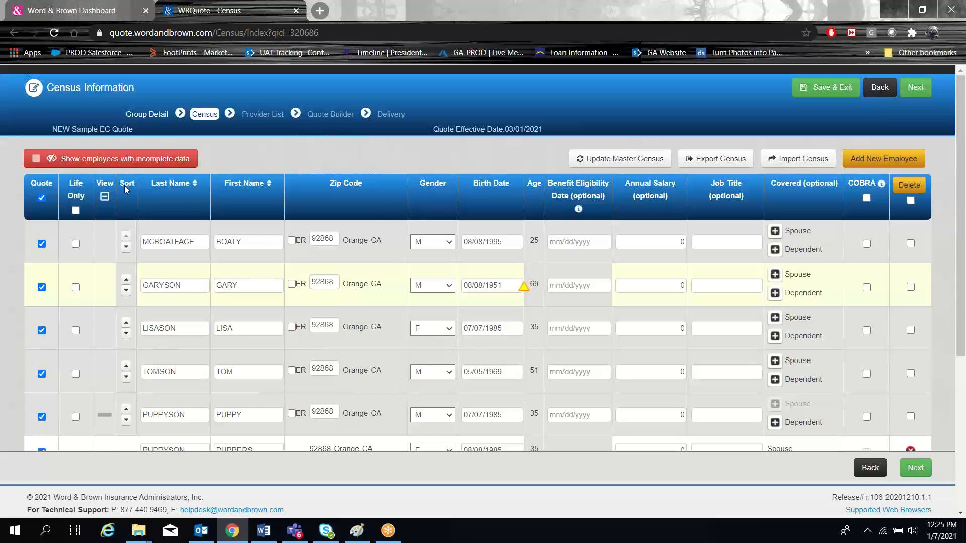
Sort the census by first name, then ascending by last name so Garyson comes first
left_click(194, 183)
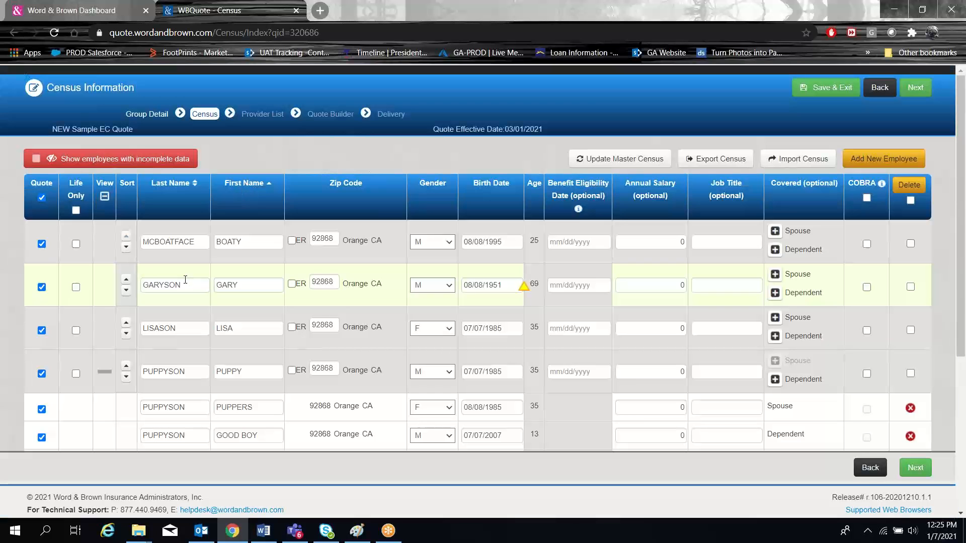
left_click(193, 183)
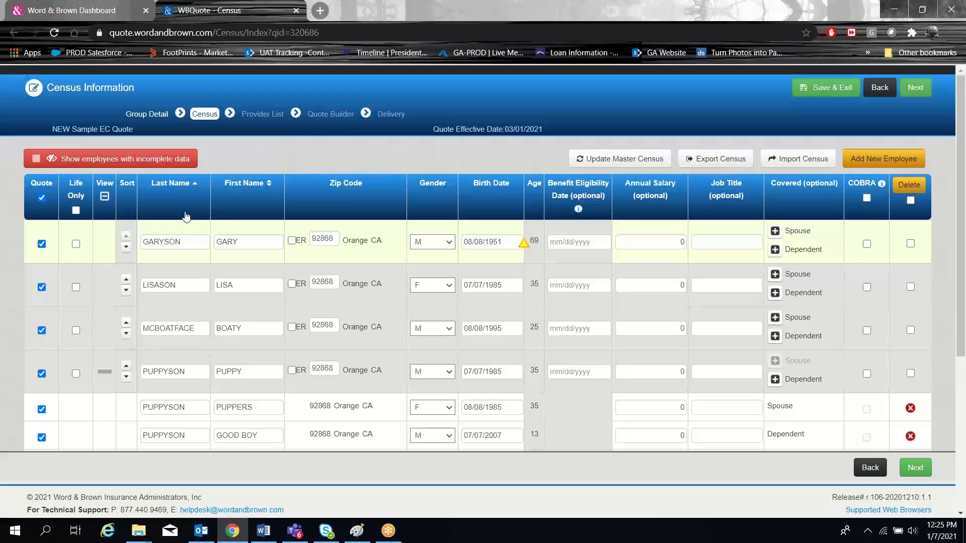
mouse_move(168, 380)
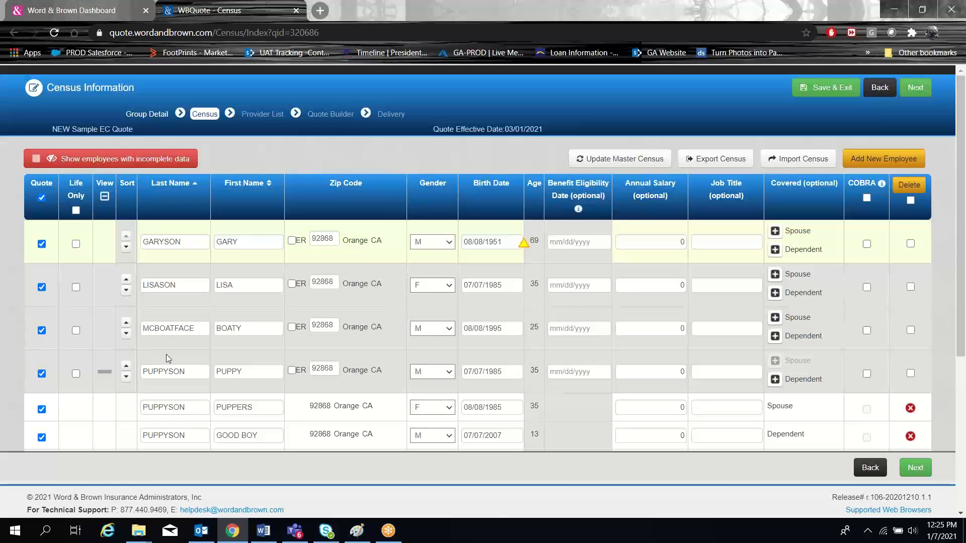
mouse_move(291, 346)
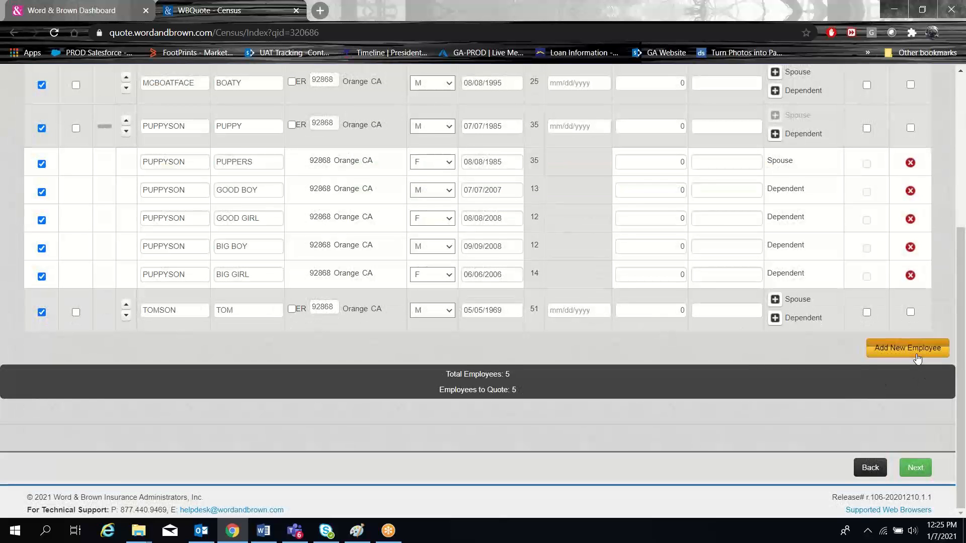
left_click(906, 348)
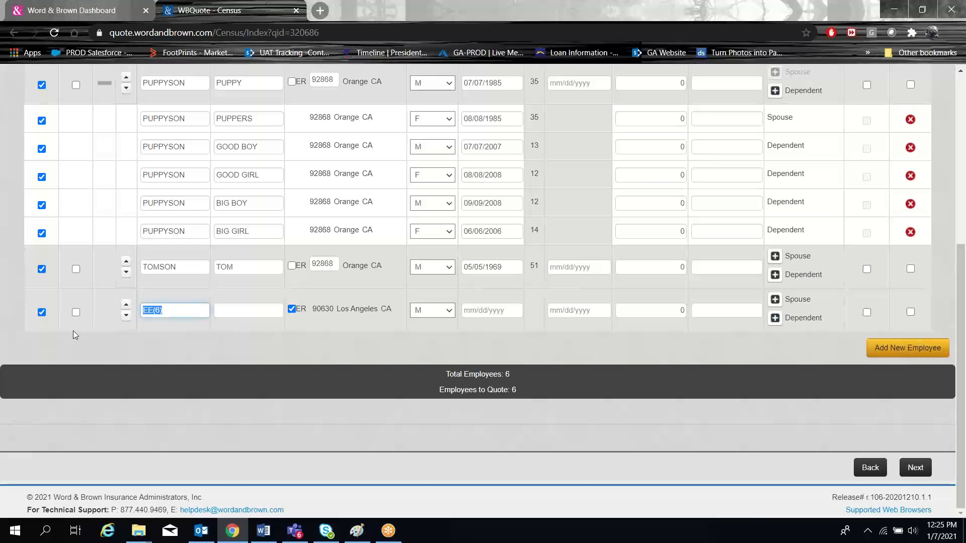
type("to")
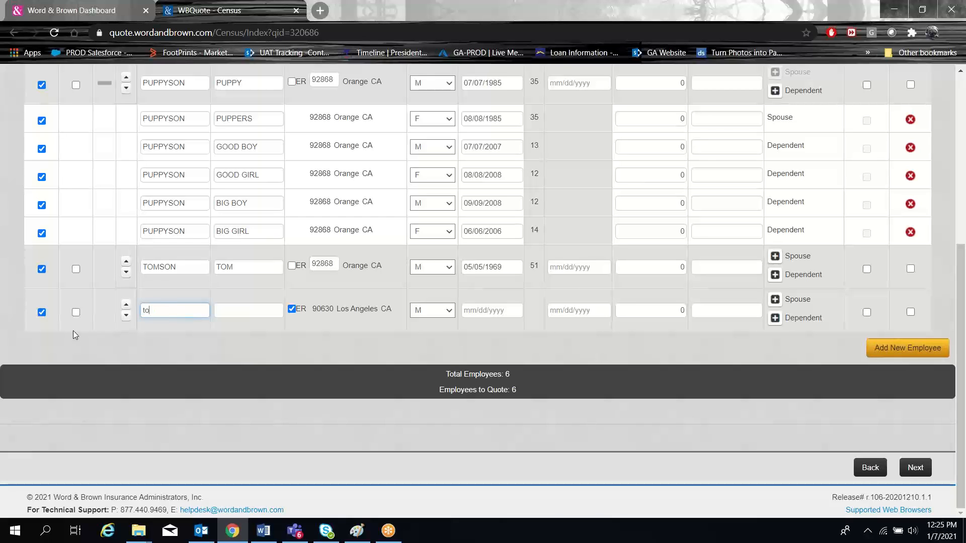
type("Tomson")
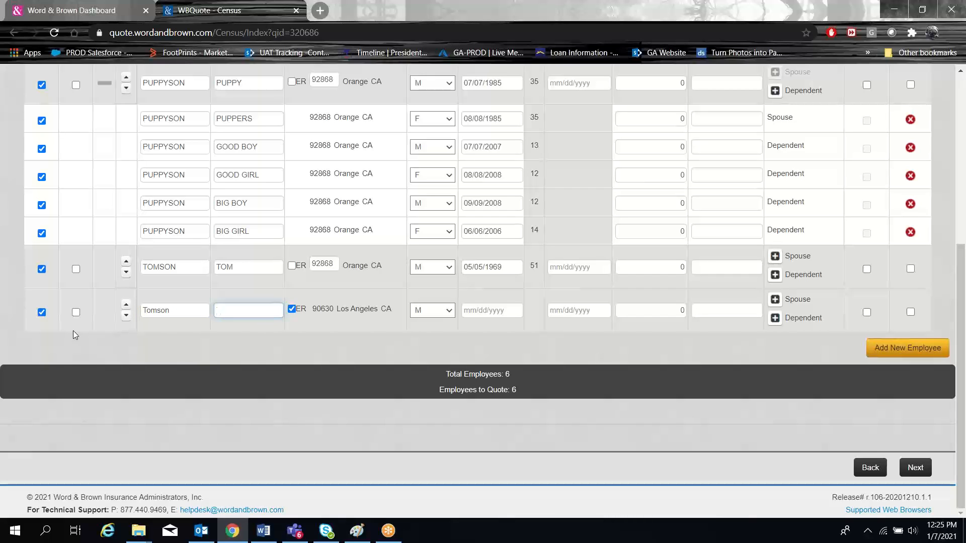
type("Tim")
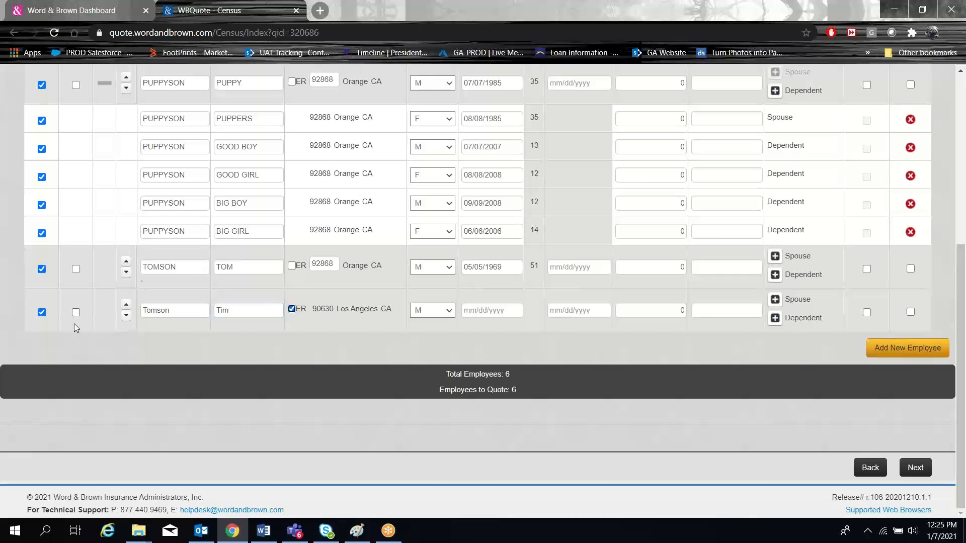
left_click(291, 309)
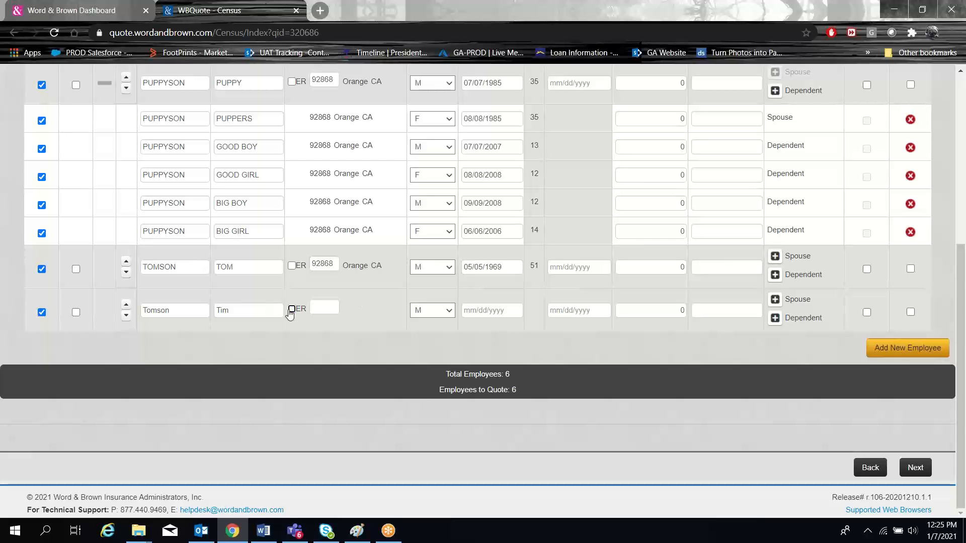
left_click(324, 310)
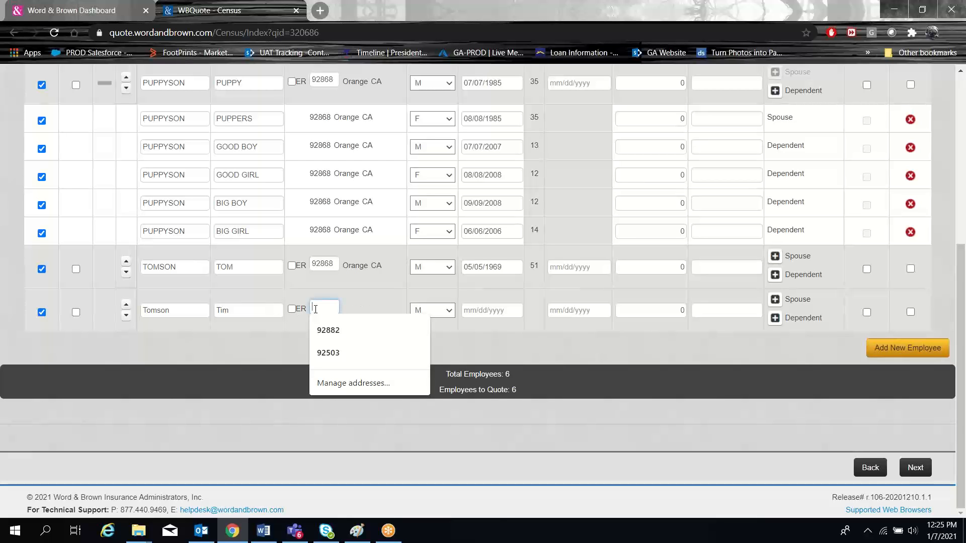
type("90630")
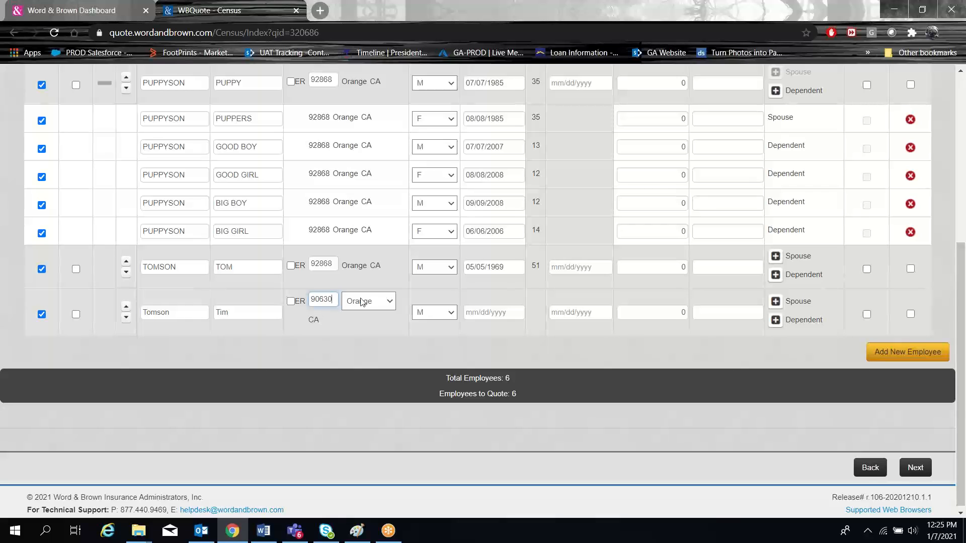
left_click(368, 301)
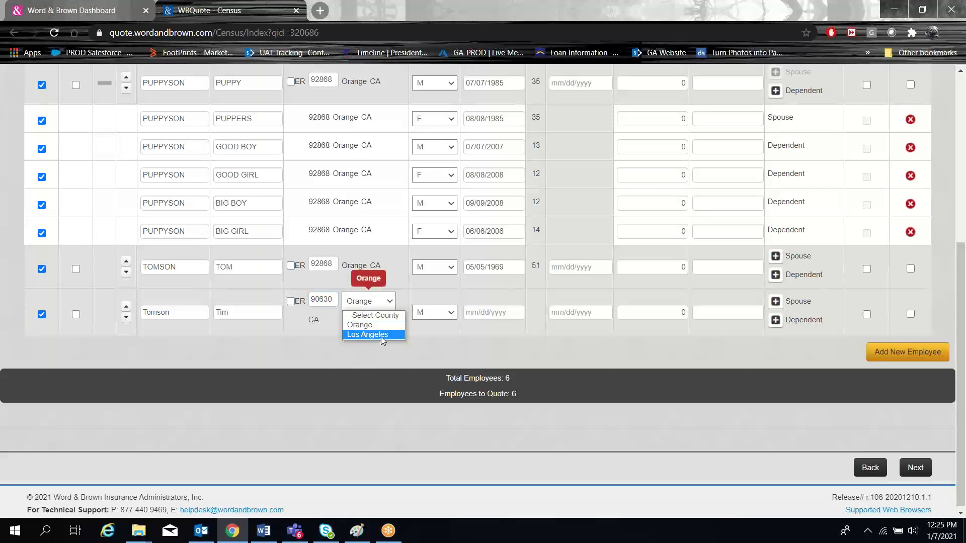
left_click(367, 334)
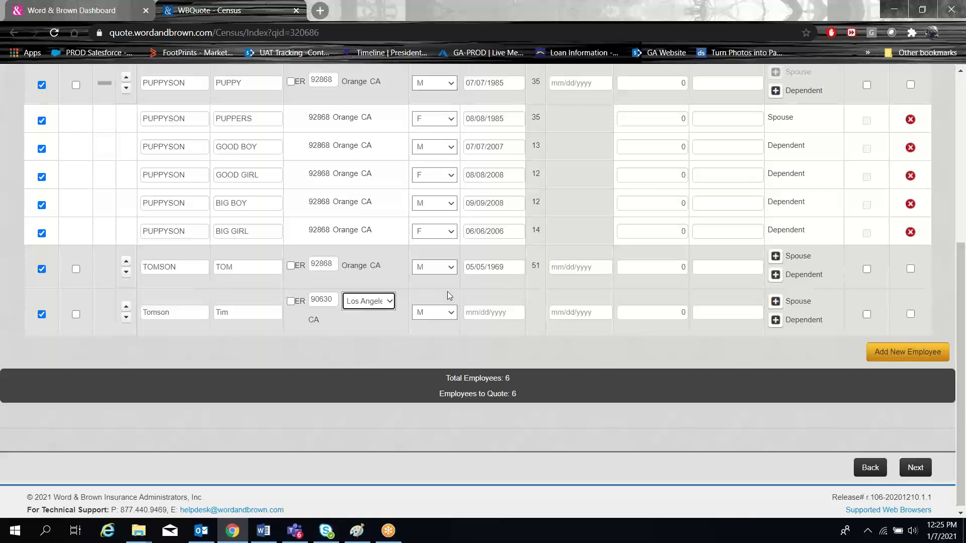
left_click(493, 311)
type("07/07/1977")
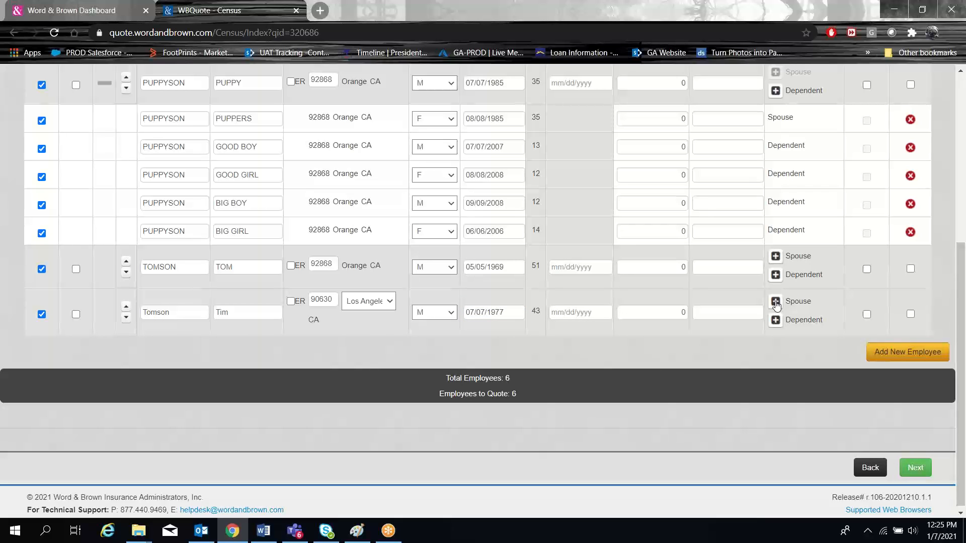
left_click(775, 301)
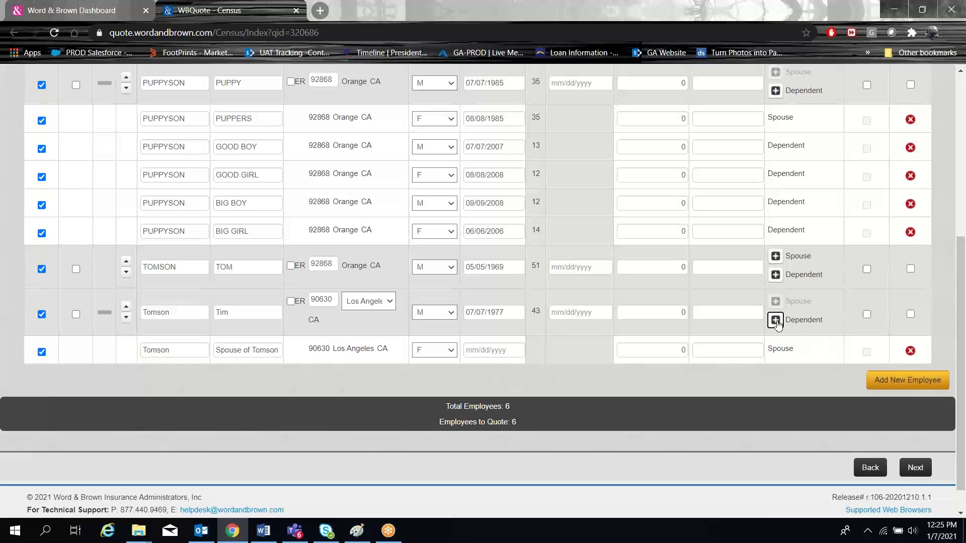
left_click(775, 320)
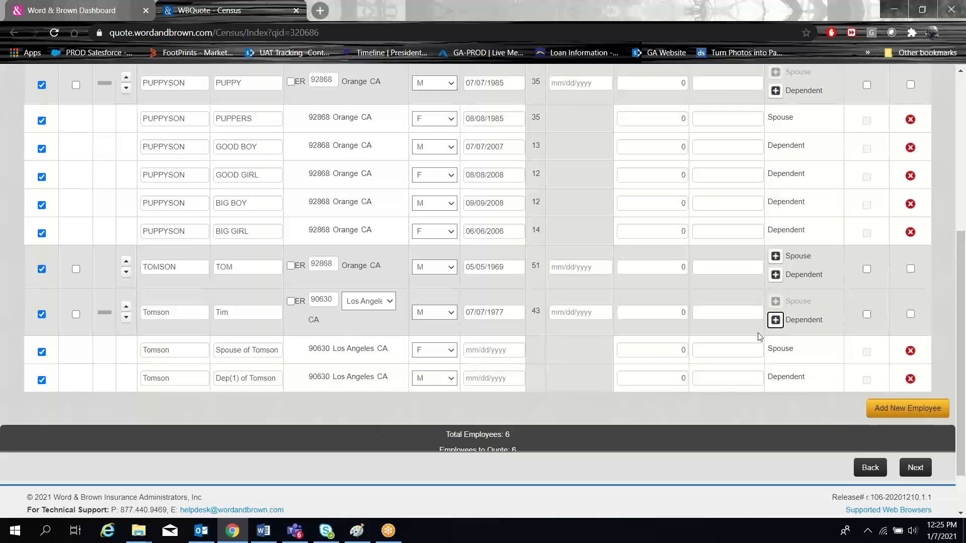
left_click(775, 320)
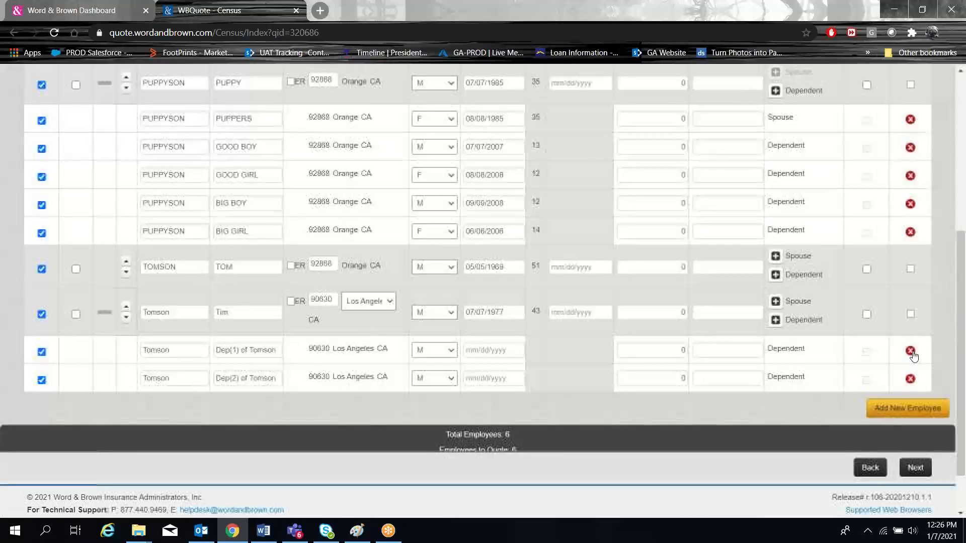
Delete both dependent records and confirm the deletion
left_click(911, 352)
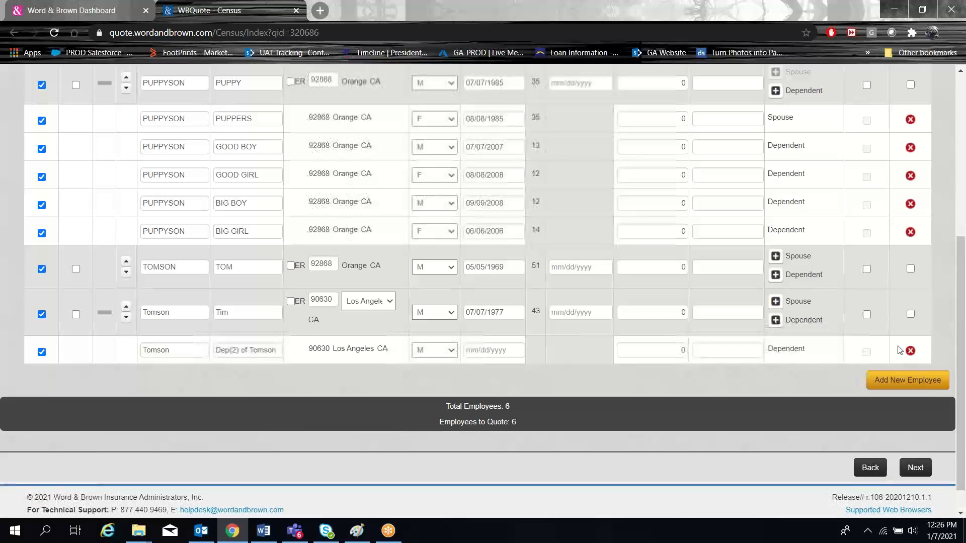
left_click(909, 350)
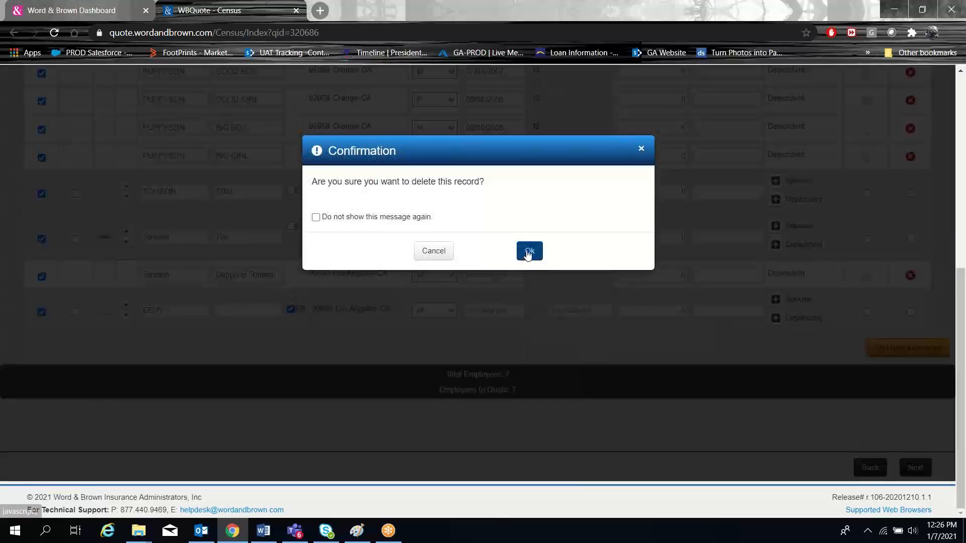
left_click(528, 252)
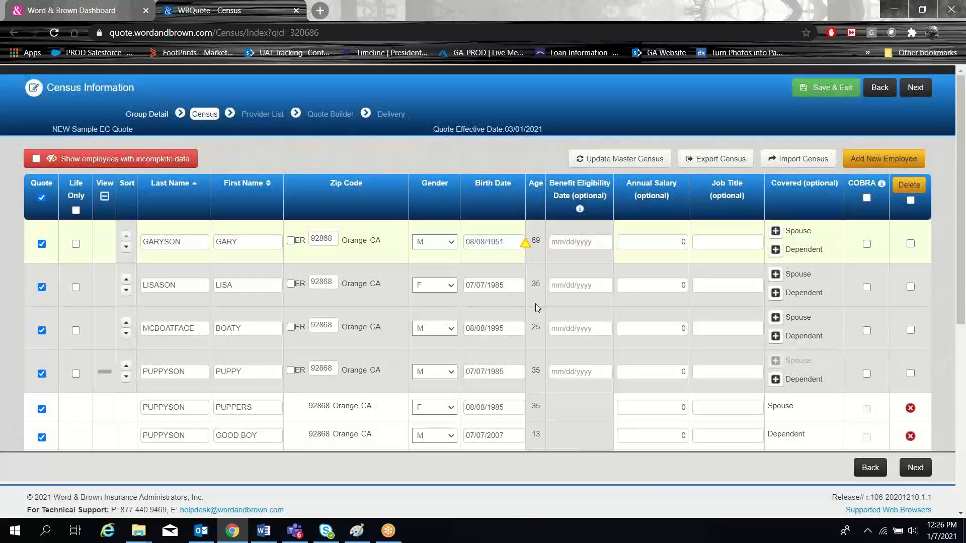
Attempt to advance to Quote Builder, dismiss the missing-birthdate warning and show only incomplete employees
left_click(914, 466)
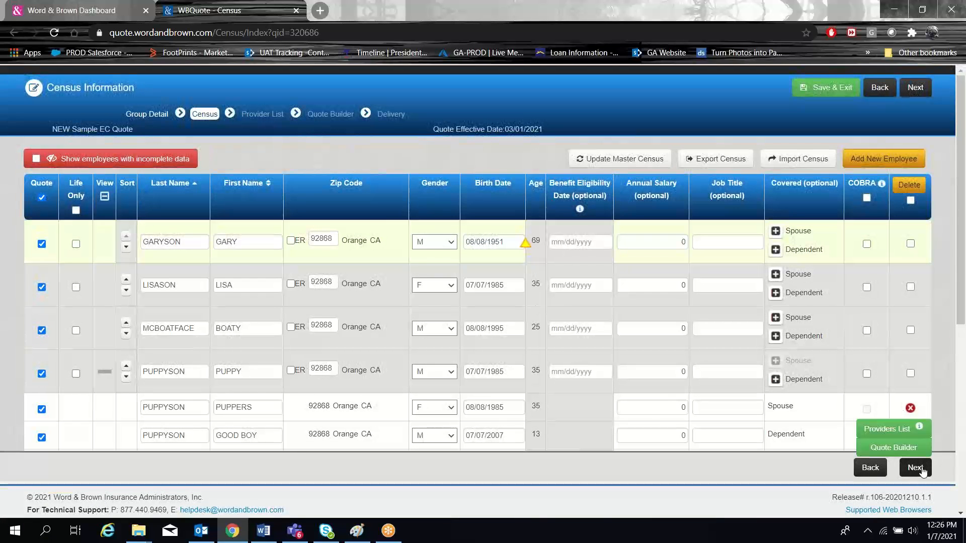
left_click(915, 468)
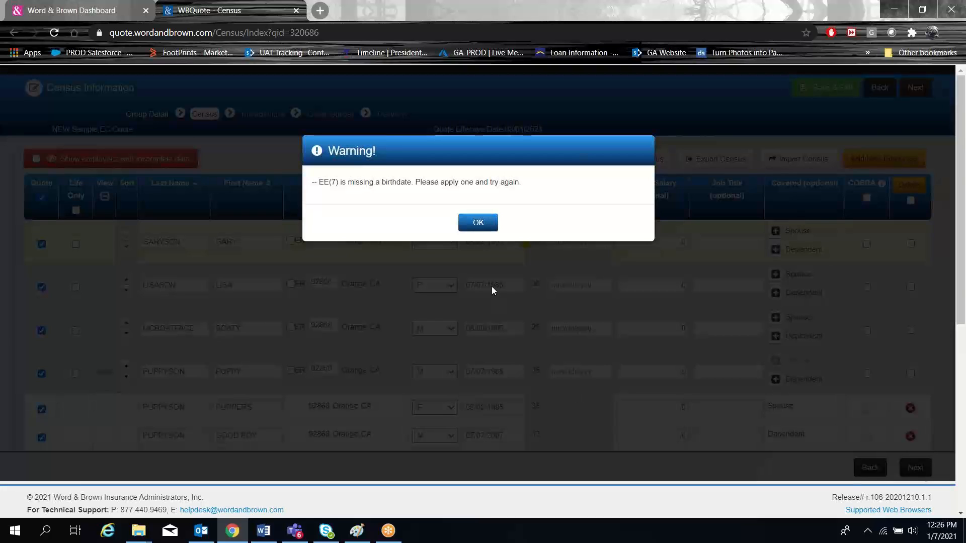
left_click(477, 222)
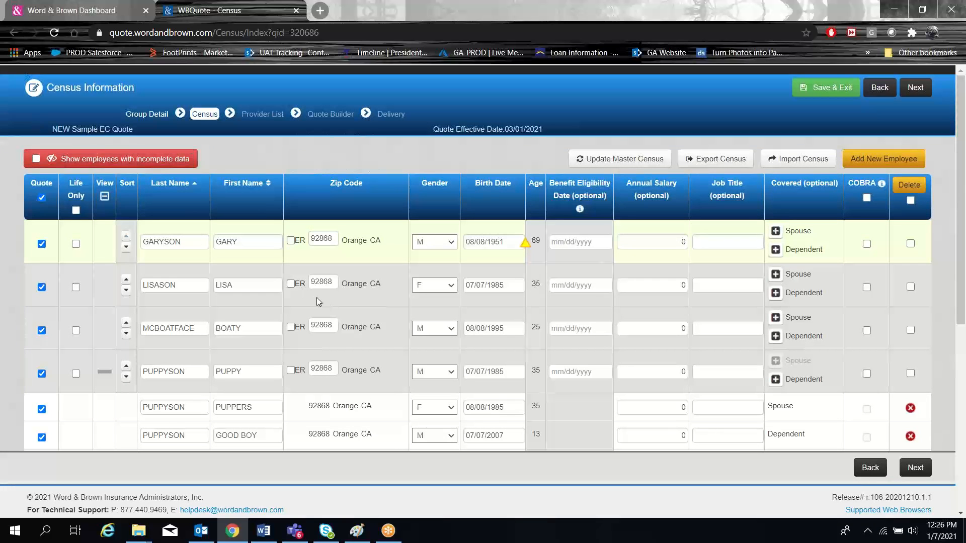
left_click(35, 161)
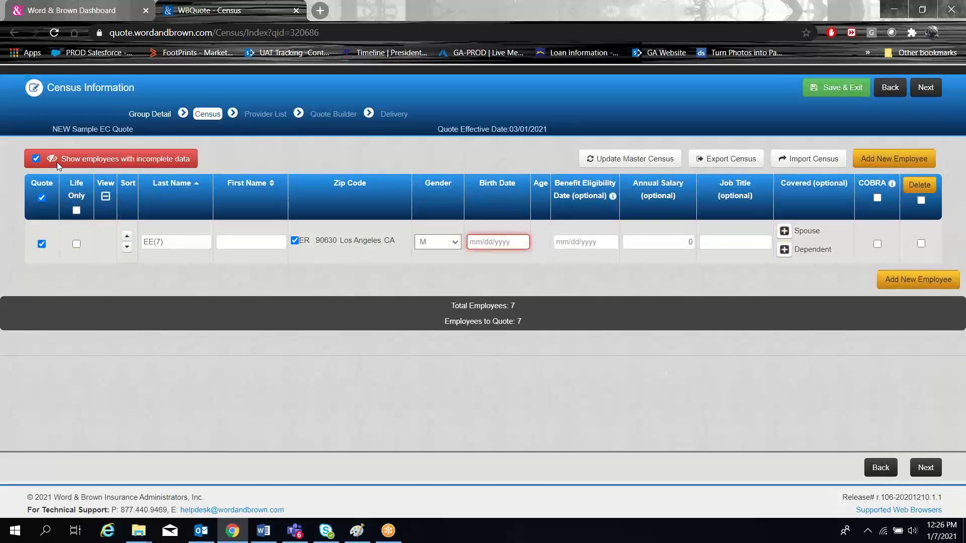
Give EE(7) birth date 08/08/1988 and advance to the Quote Builder
left_click(496, 241)
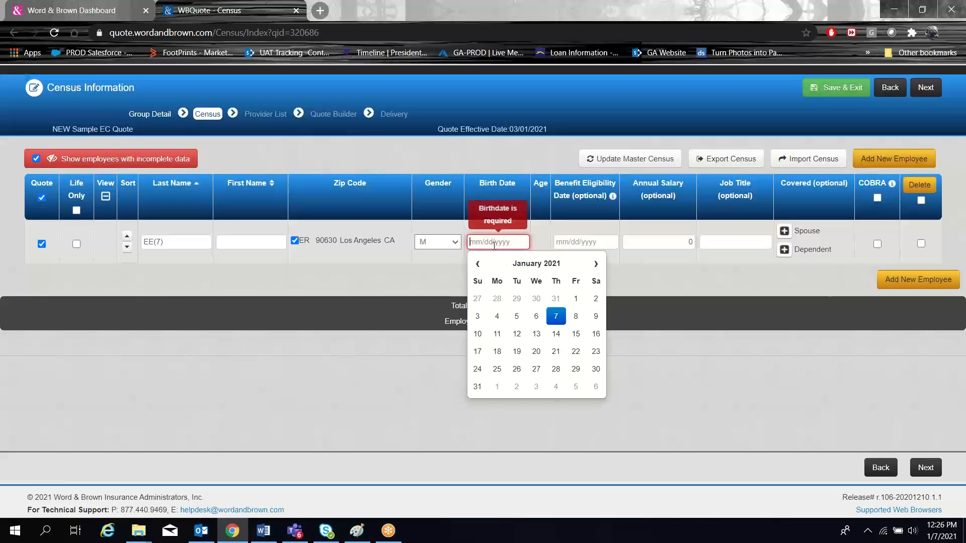
type("8-8-88")
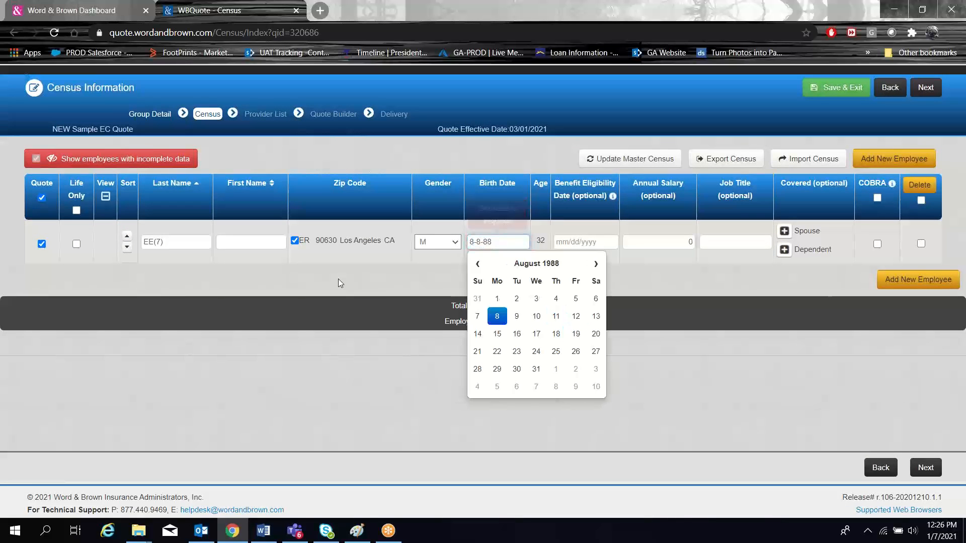
left_click(495, 315)
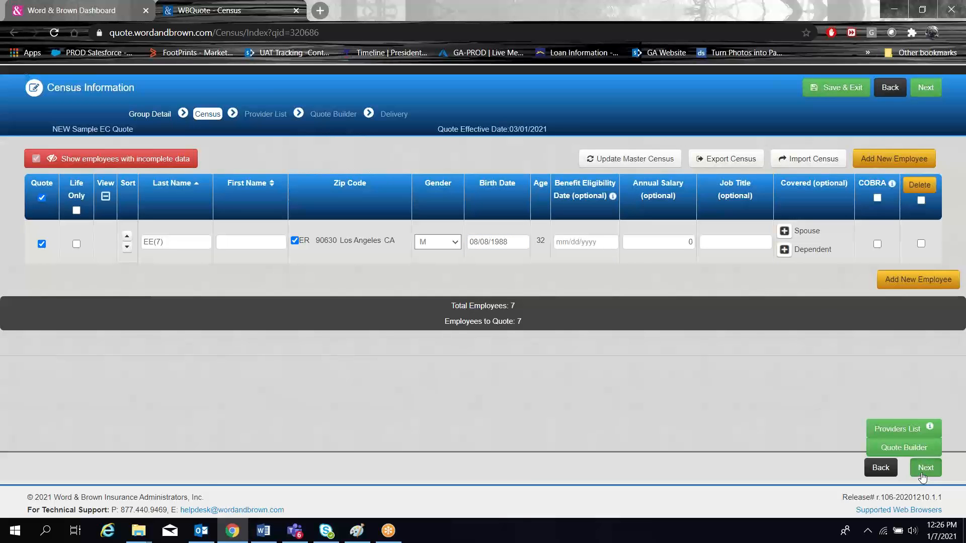
left_click(925, 467)
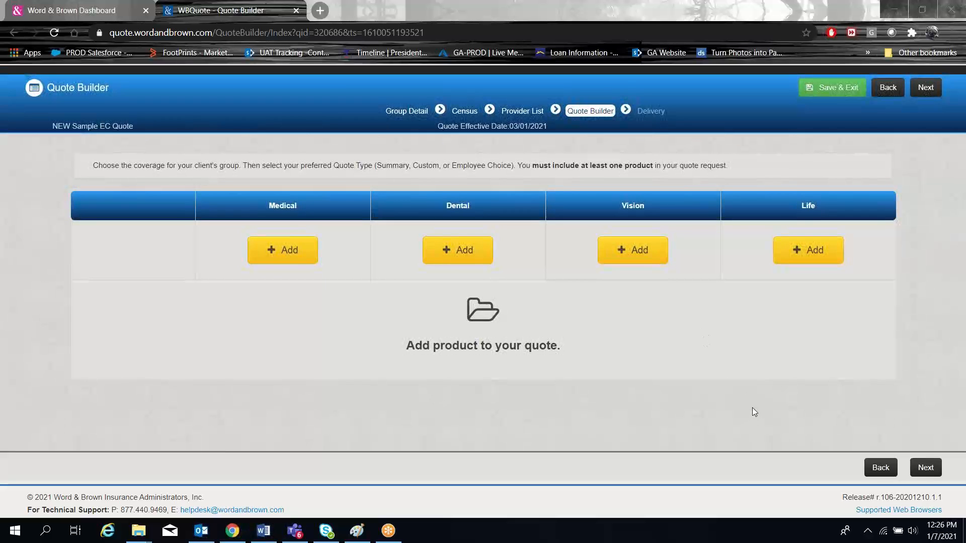
mouse_move(779, 424)
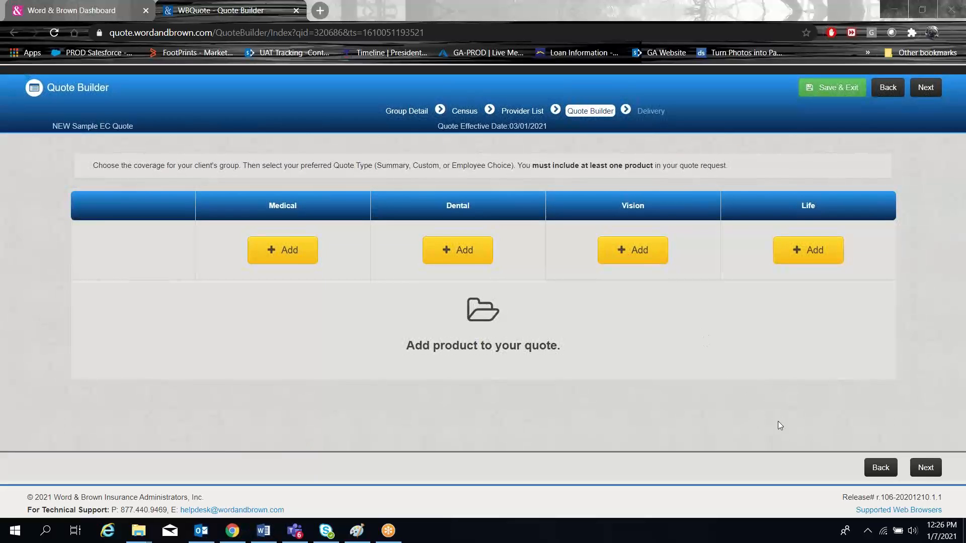